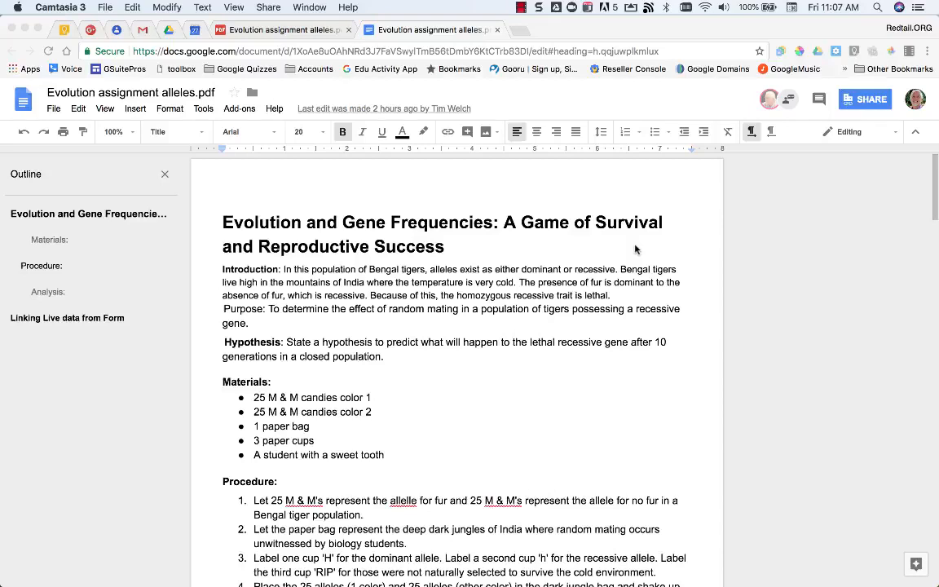
mouse_move(564, 205)
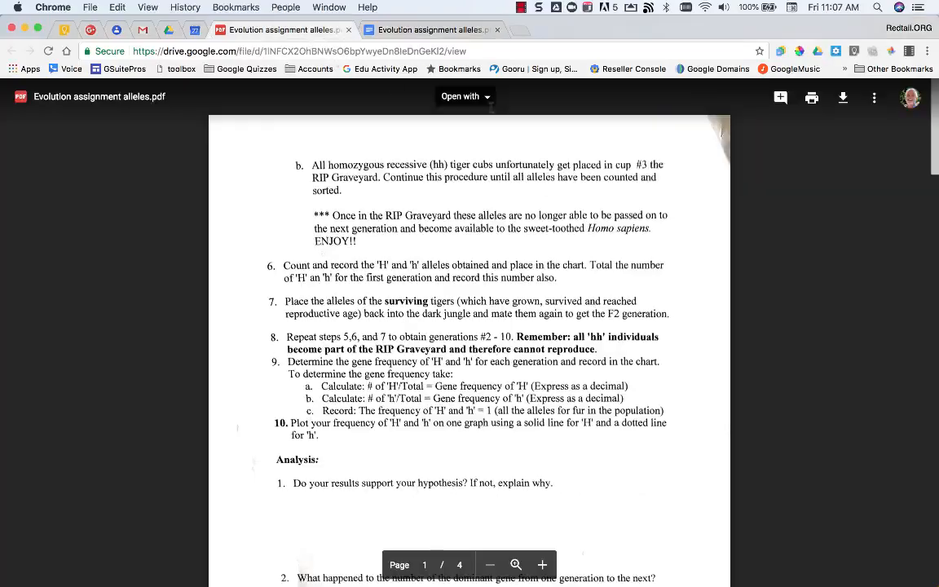
- Browse the formatted assignment document, then switch to the Drive PDF preview of the alleles assignment
scroll("down", 3)
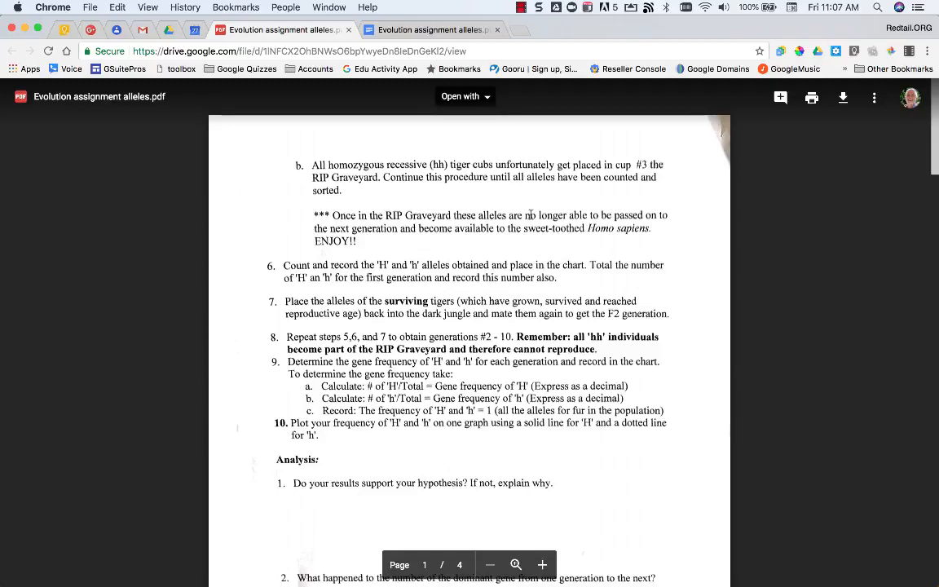
mouse_move(385, 97)
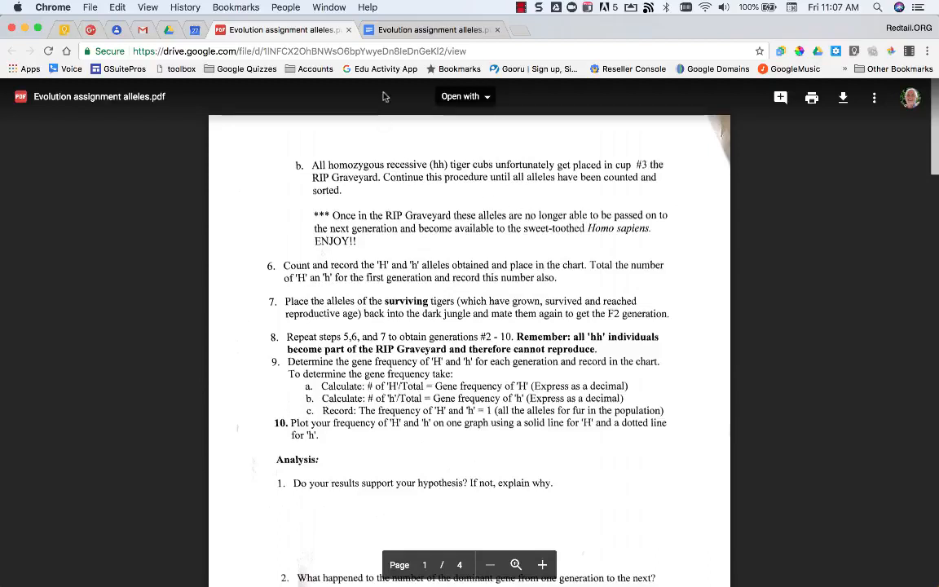
left_click(432, 29)
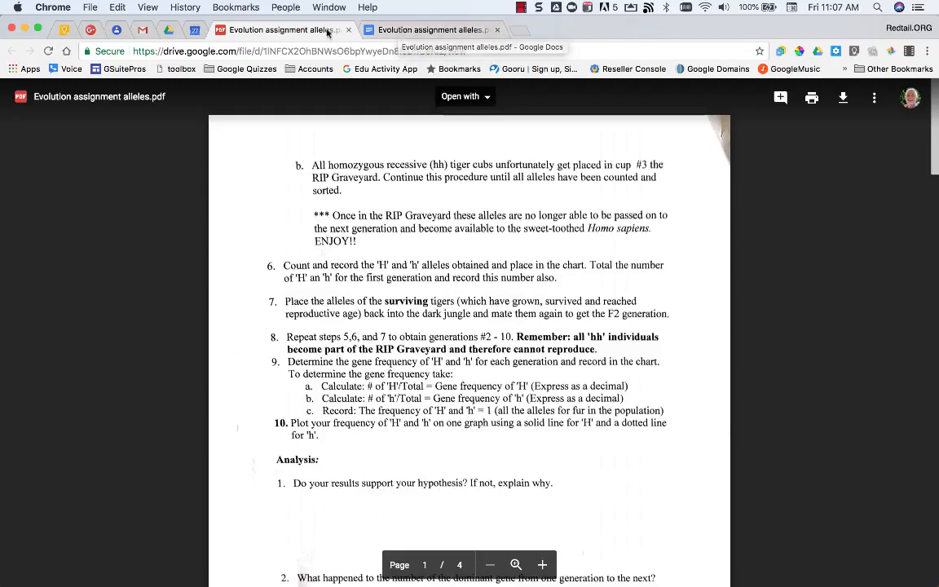
- Convert the Evolution assignment alleles PDF to a Google Doc from Drive's Open with menu and review it
left_click(427, 30)
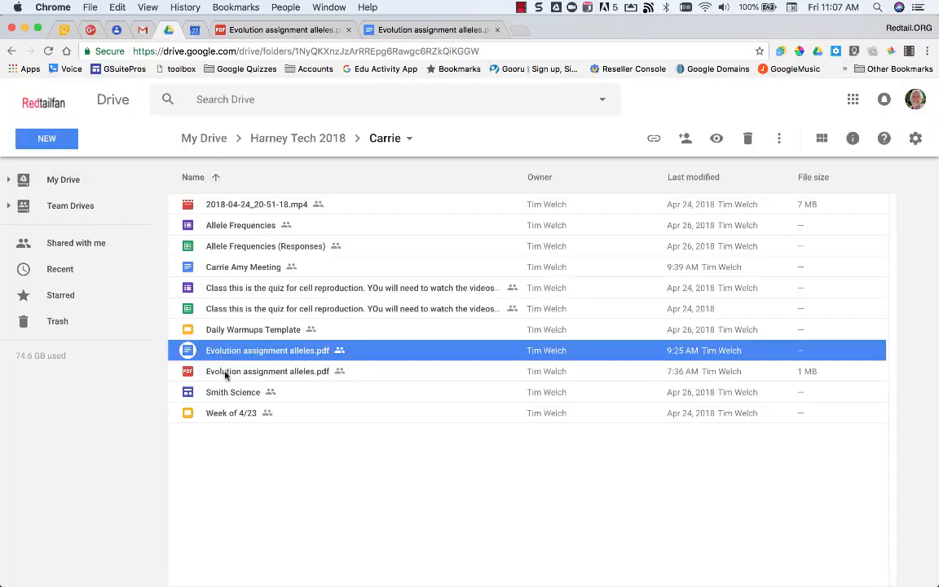
right_click(268, 371)
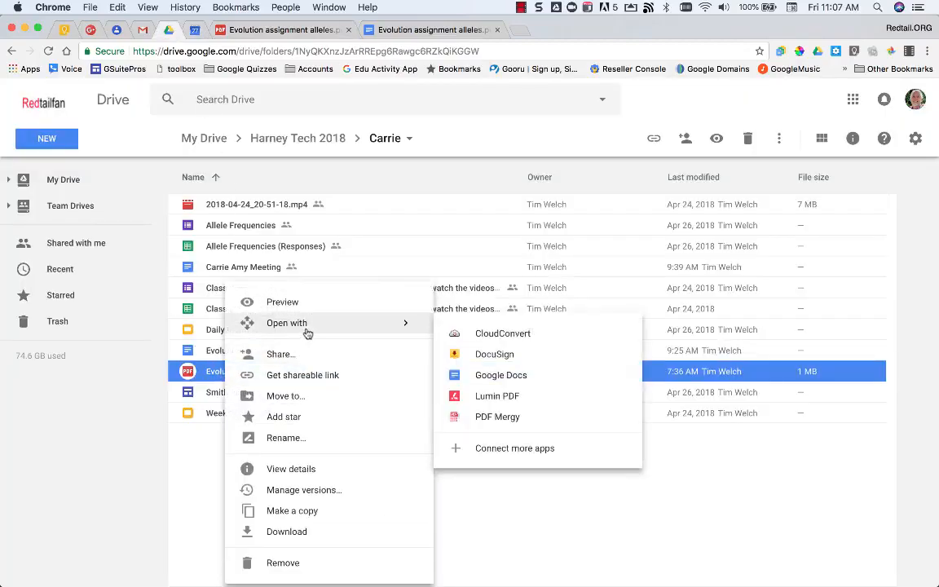
left_click(501, 375)
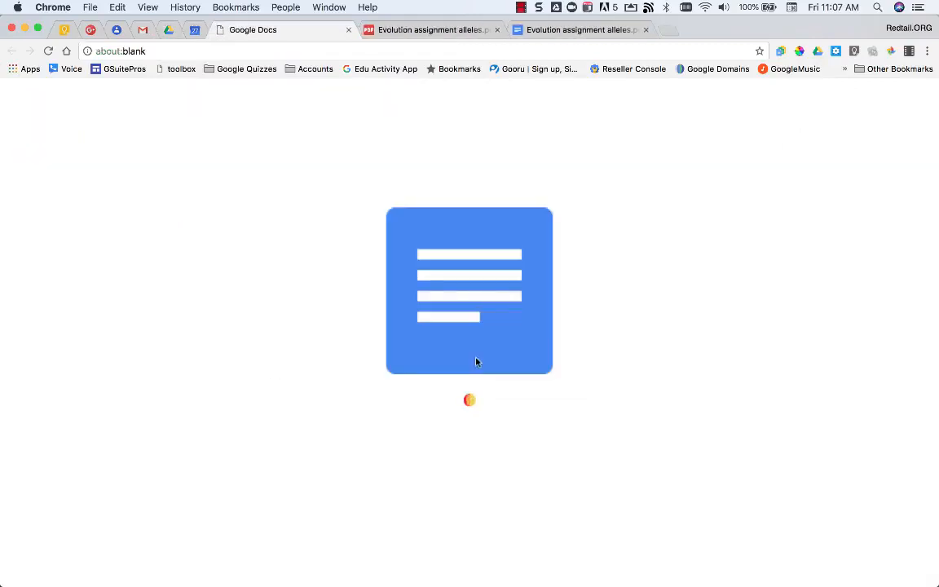
mouse_move(632, 199)
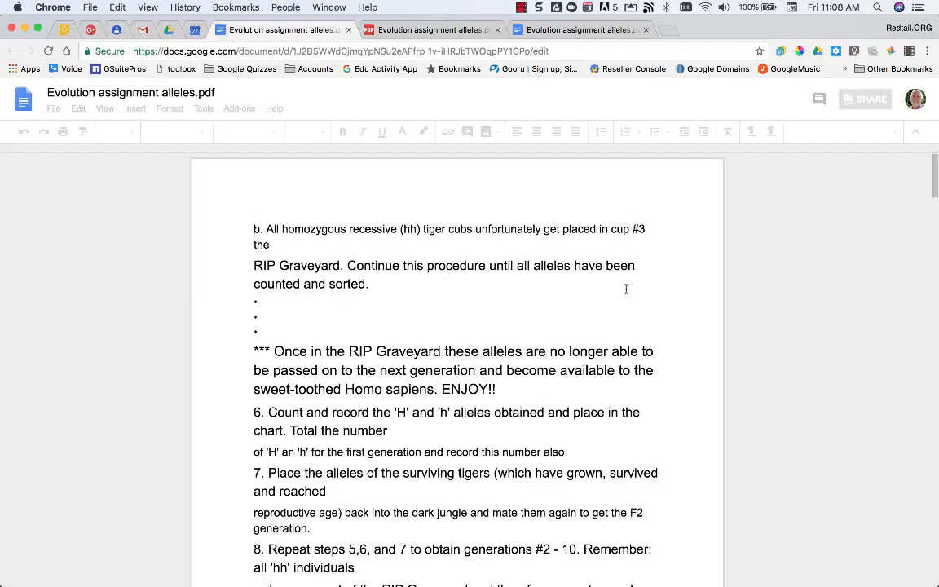
scroll("down", 3)
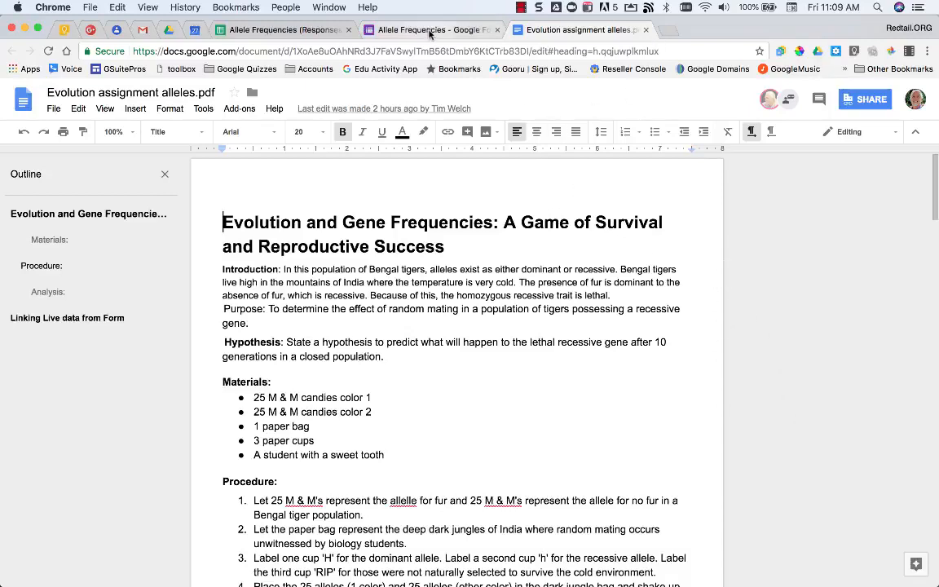
- Review the Allele Frequencies form's Group question and Sample One–Three HH/Hh/hh choices
left_click(432, 29)
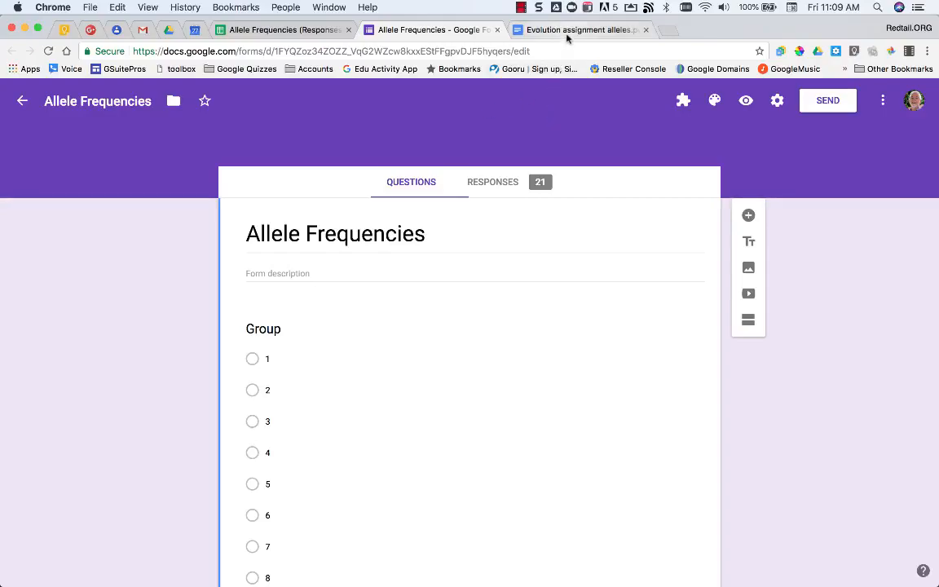
left_click(581, 30)
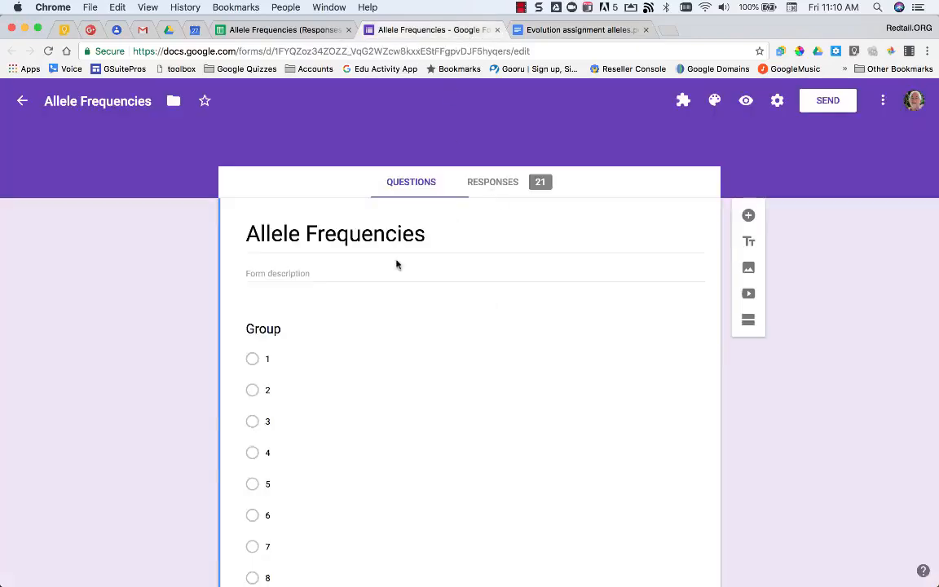
scroll("down", 3)
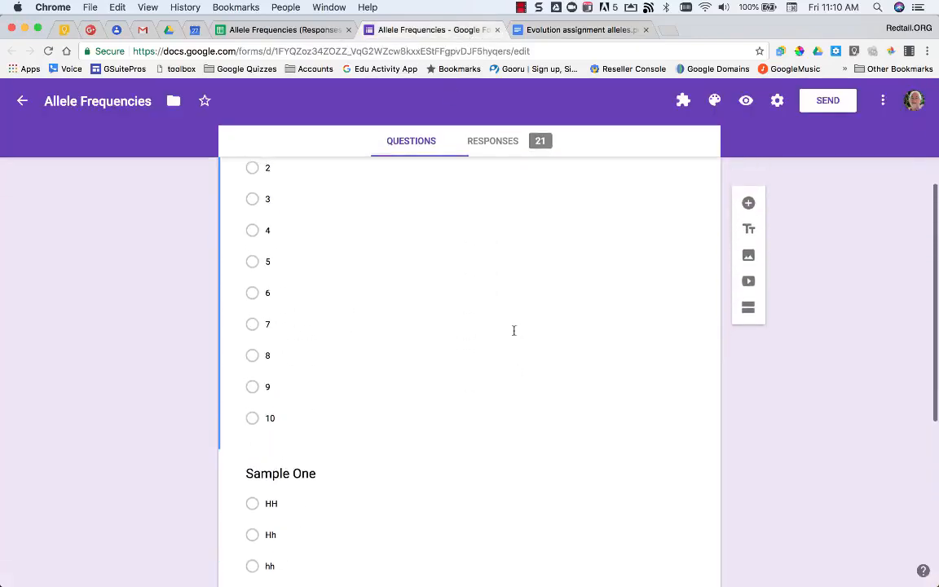
scroll("down", 3)
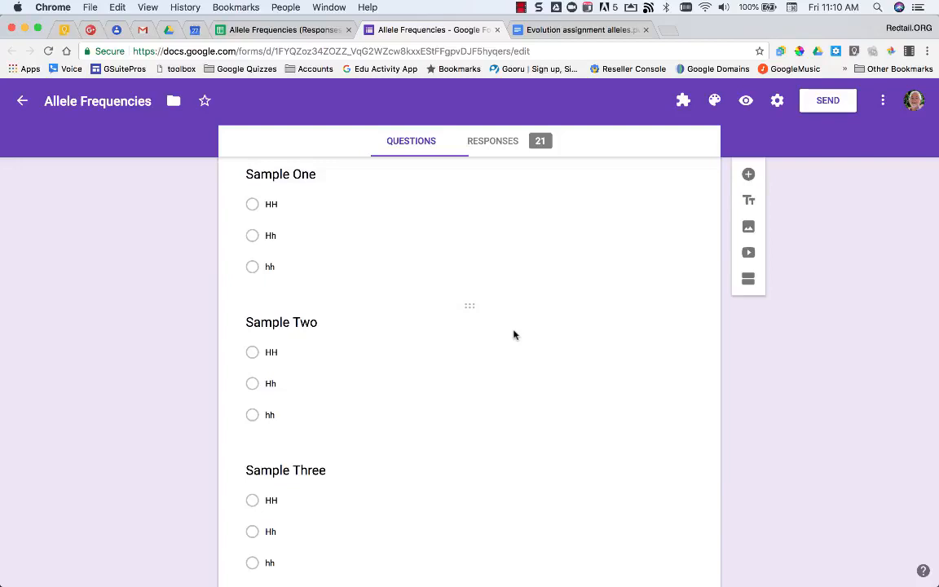
mouse_move(294, 192)
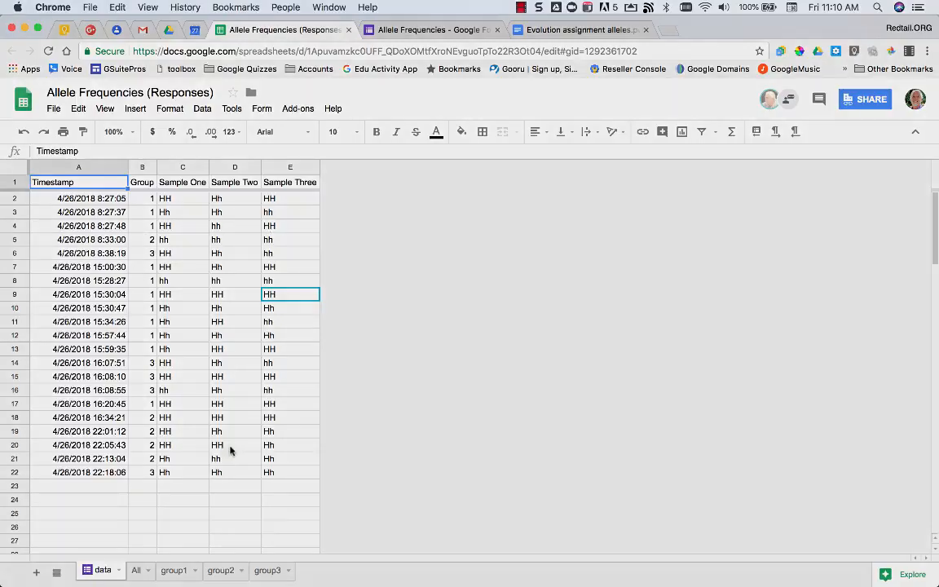
mouse_move(430, 266)
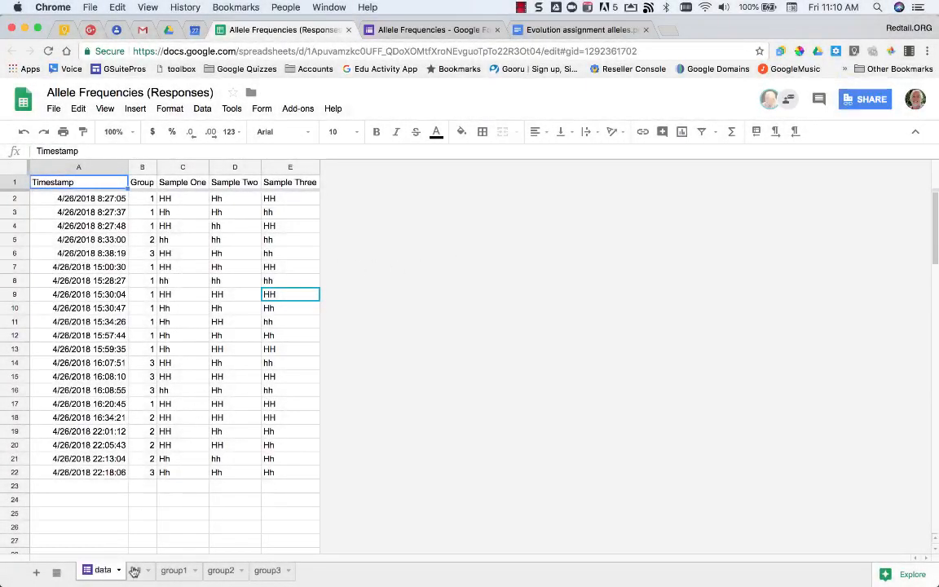
- Inspect group1's QUERY filter and COUNTIF genotype formulas for Samples 1 and 2, then move to group2
left_click(173, 571)
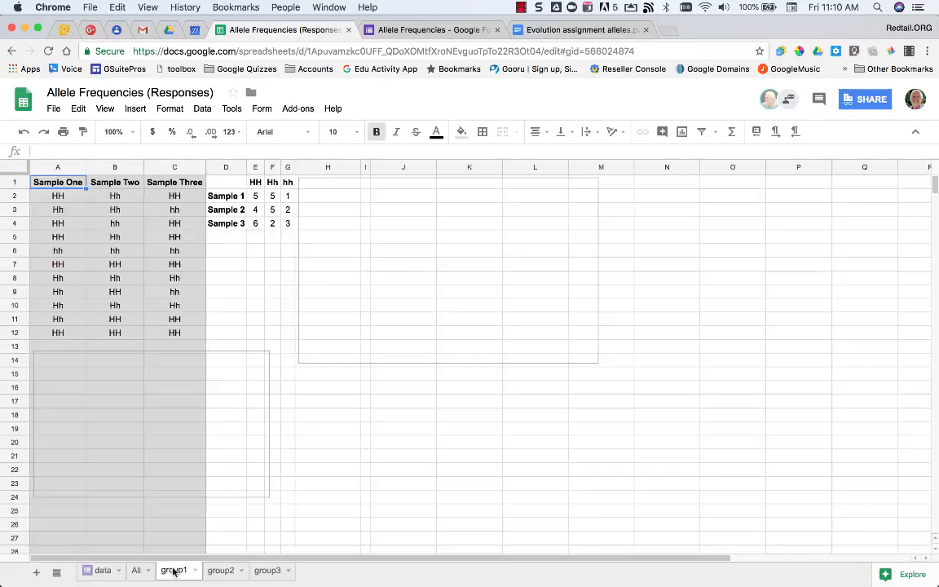
left_click(172, 571)
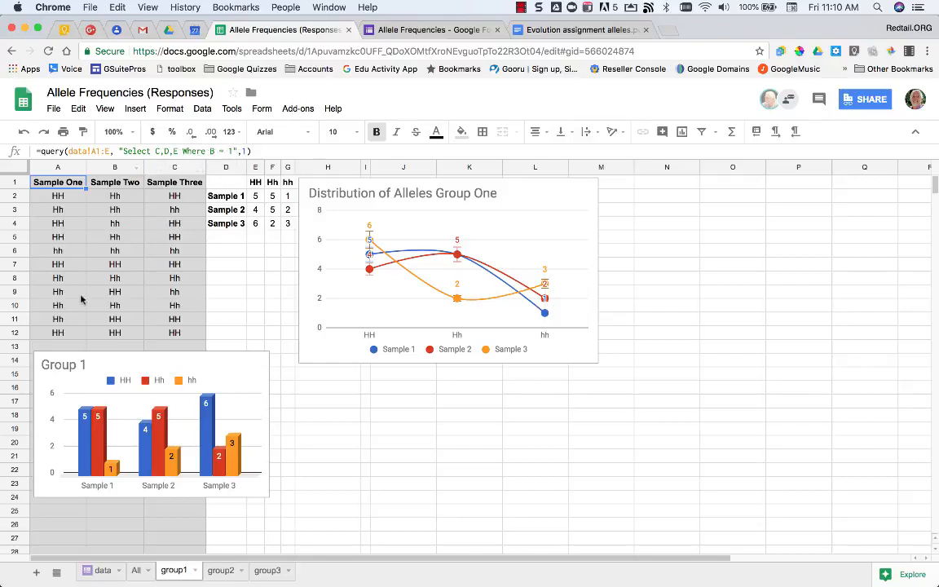
mouse_move(130, 256)
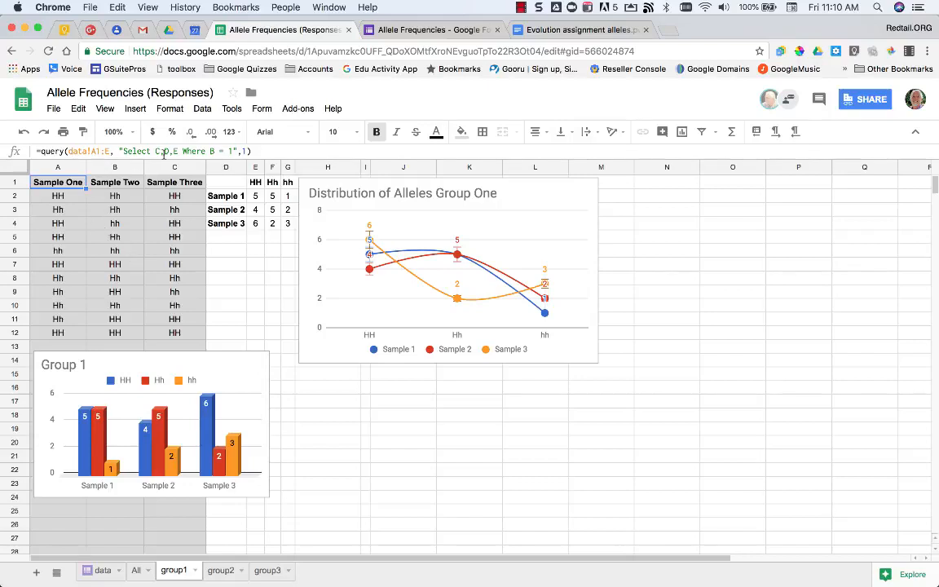
left_click(254, 196)
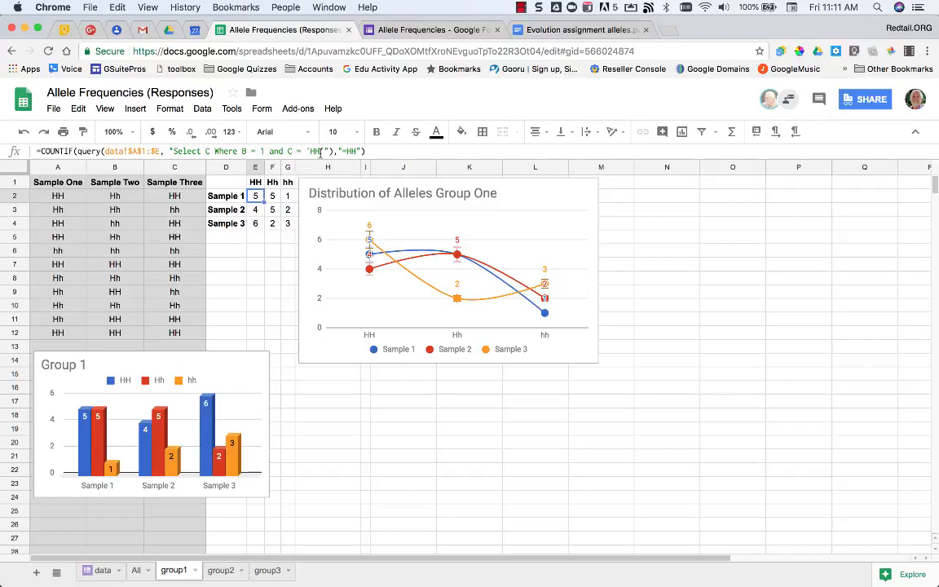
left_click(272, 196)
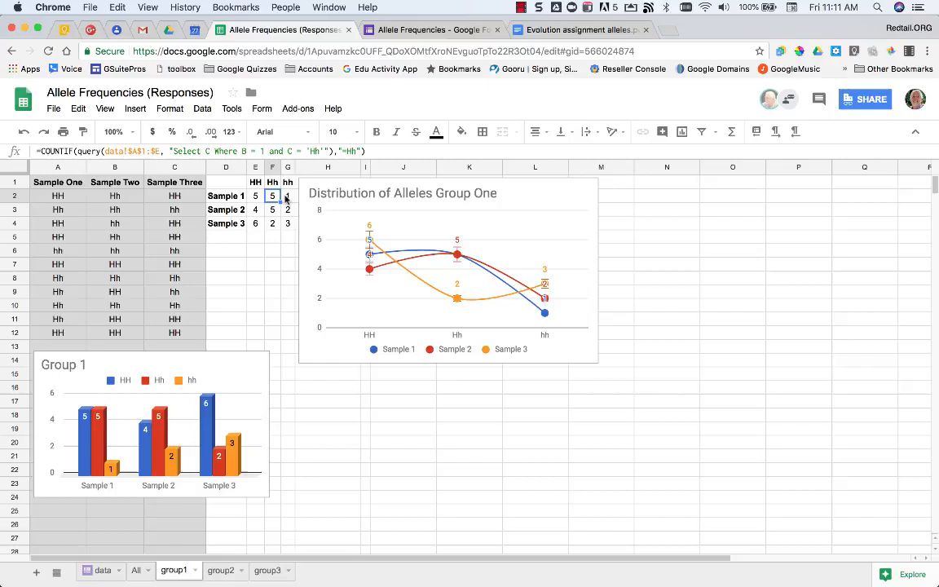
left_click(255, 208)
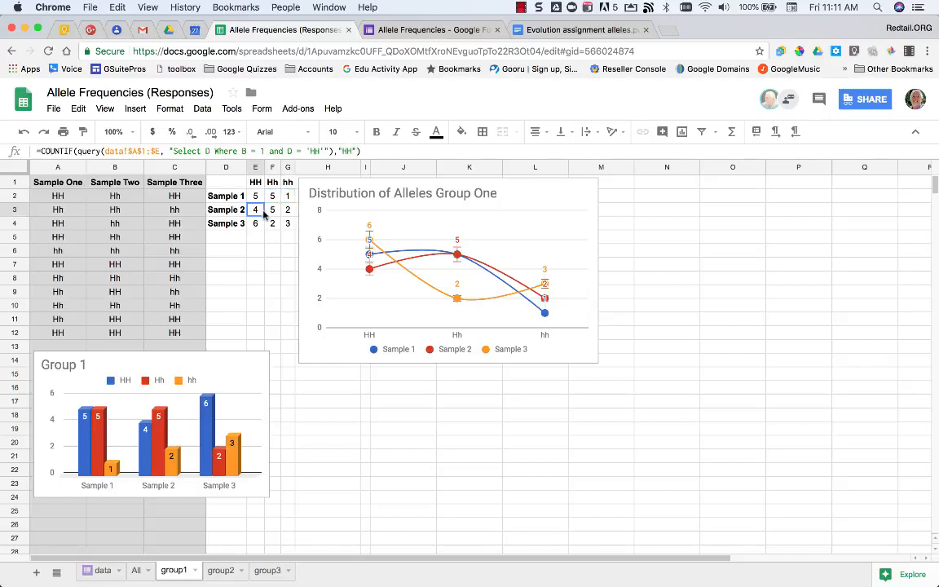
left_click(287, 208)
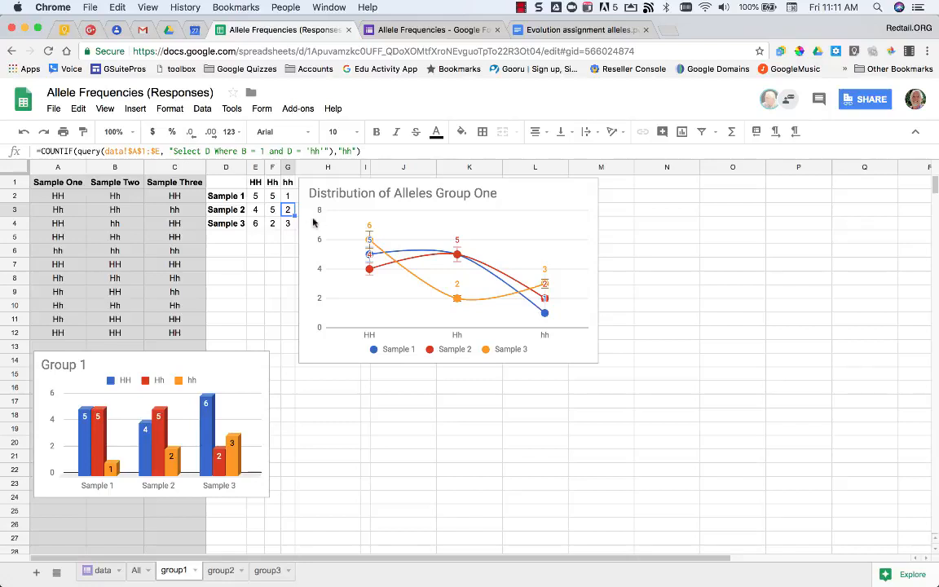
mouse_move(228, 492)
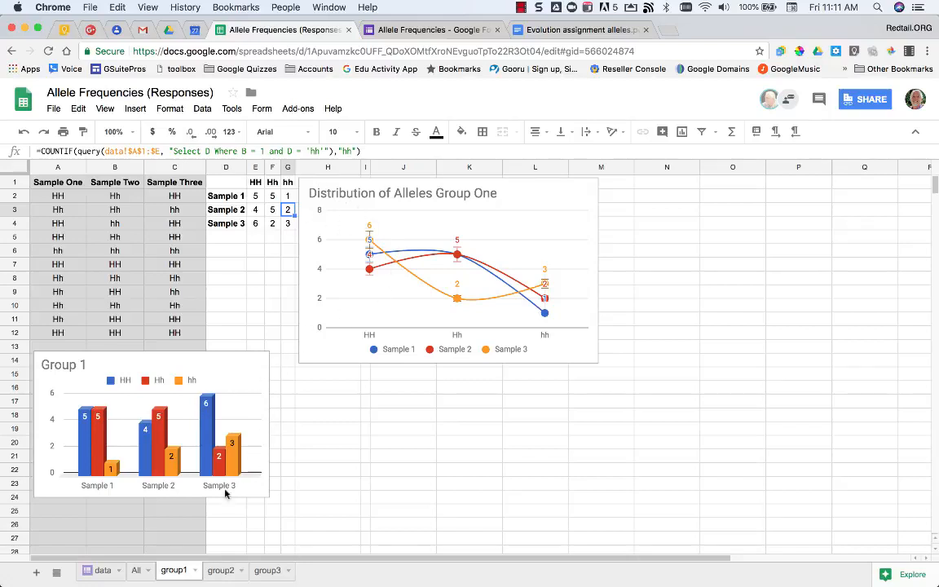
left_click(220, 571)
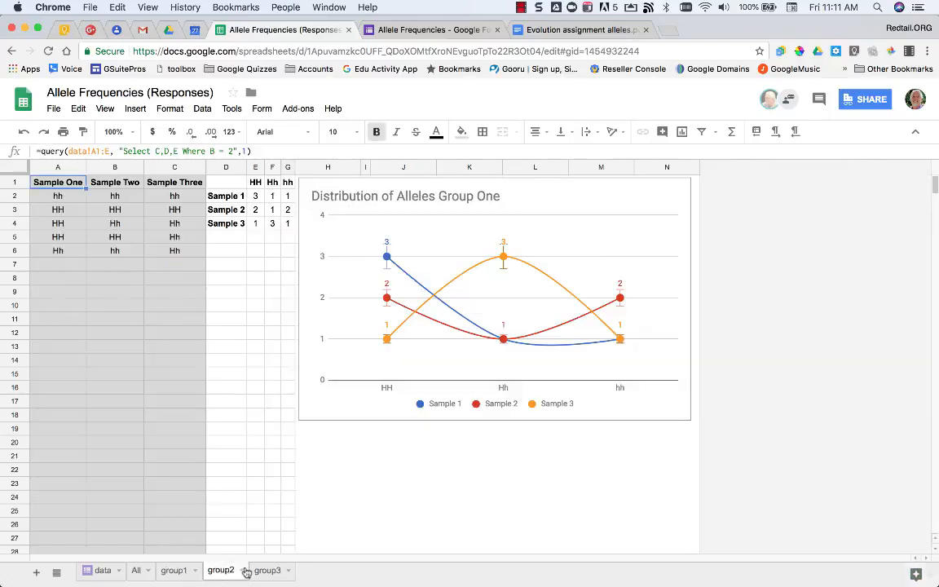
- View the group3 sheet and the All summary sheet aggregating genotype counts with bar charts
left_click(173, 570)
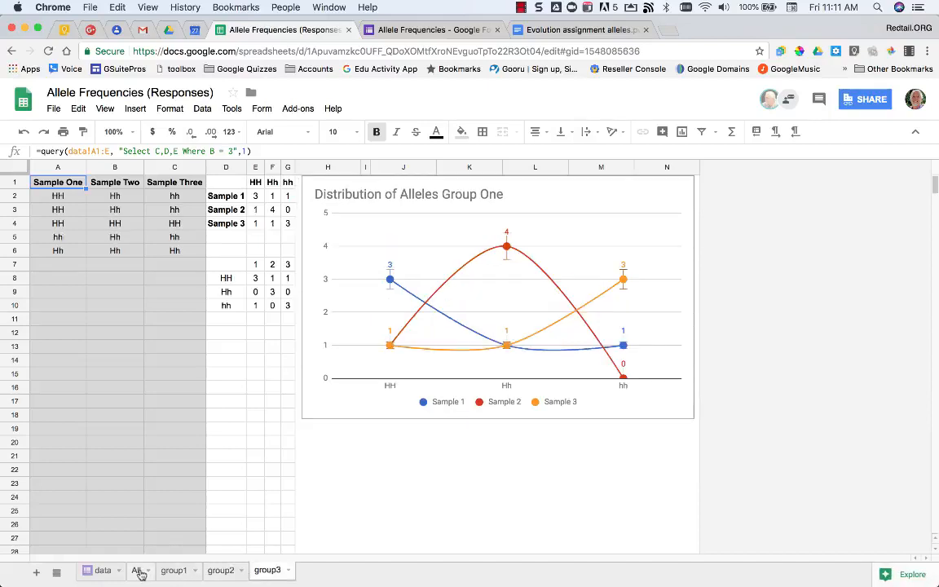
left_click(137, 570)
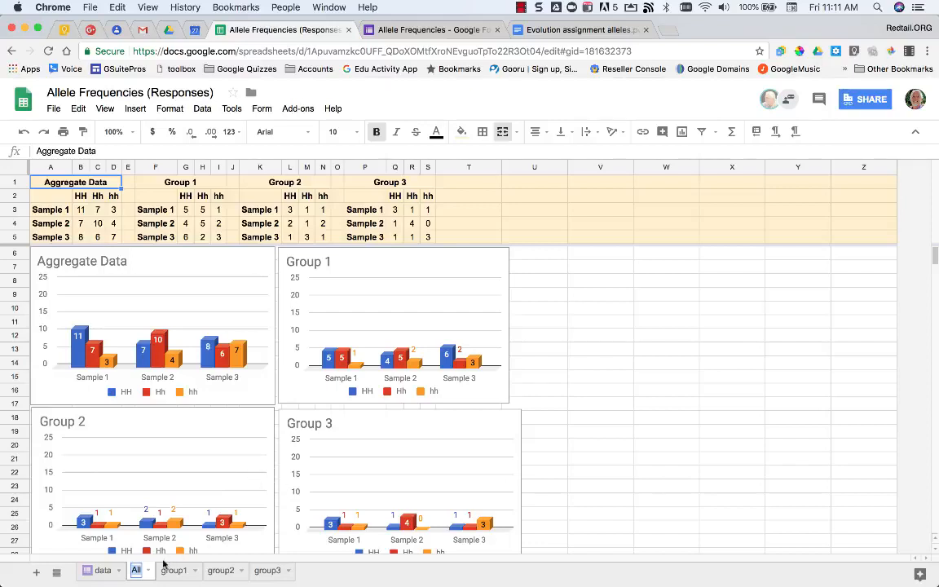
mouse_move(242, 212)
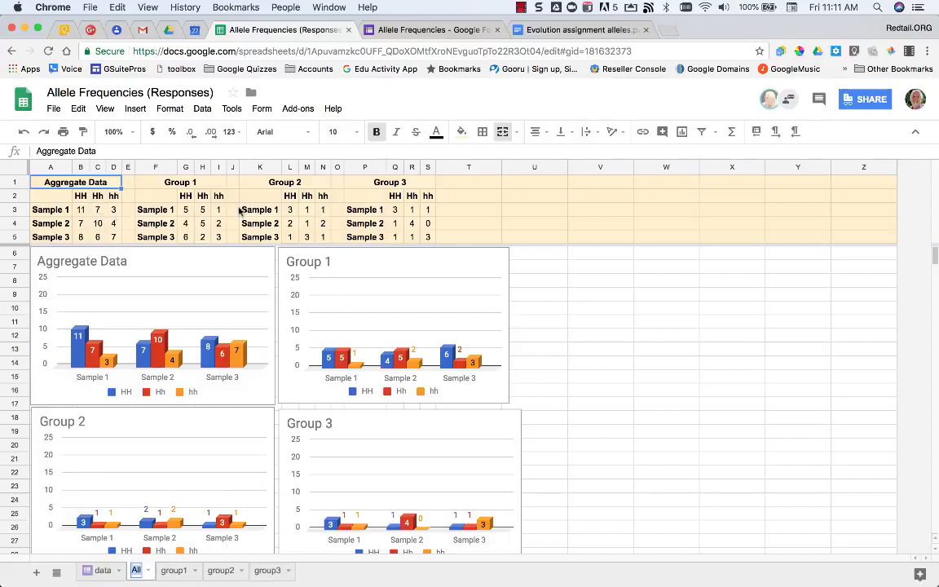
mouse_move(387, 289)
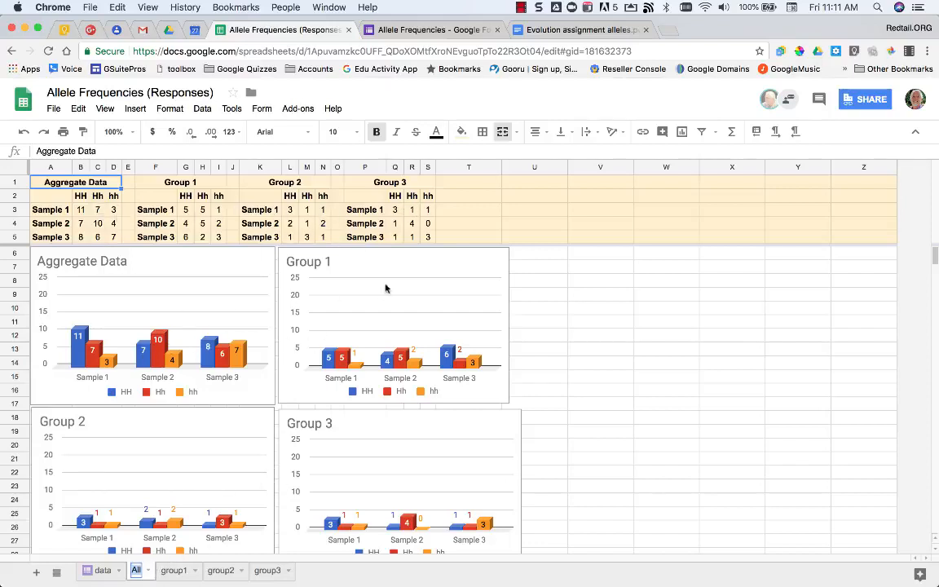
mouse_move(326, 388)
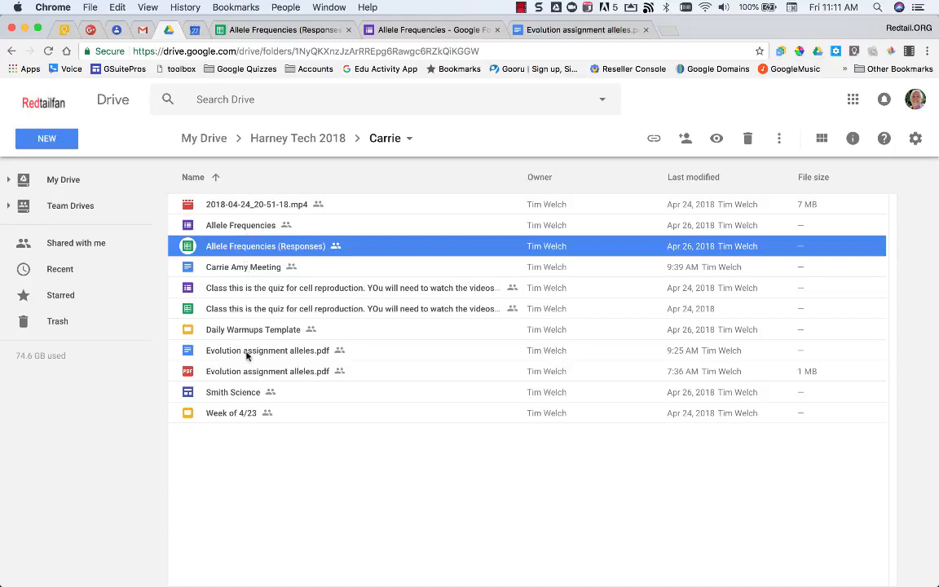
- Reach the assignment's Linking Live data from Form section with its linked aggregate chart and table
left_click(280, 30)
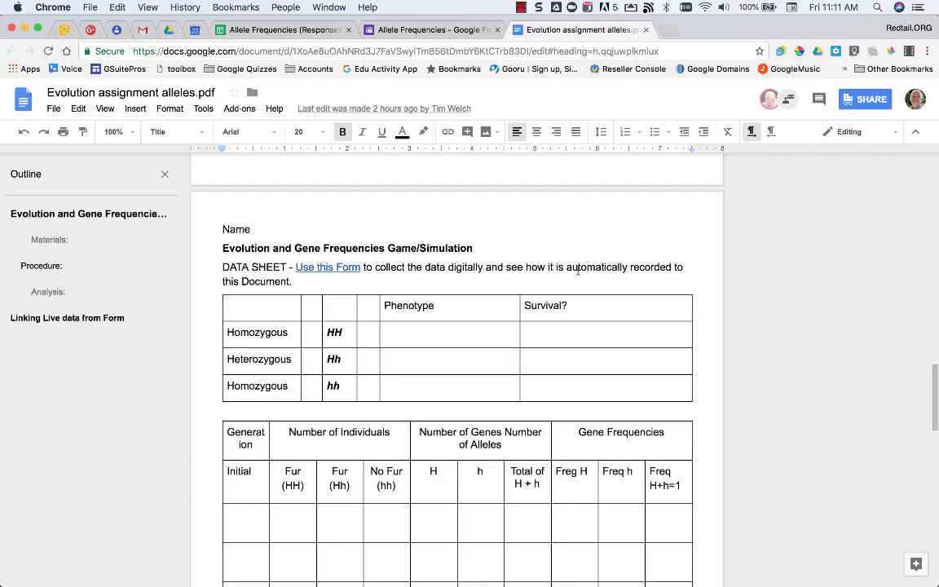
scroll("down", 3)
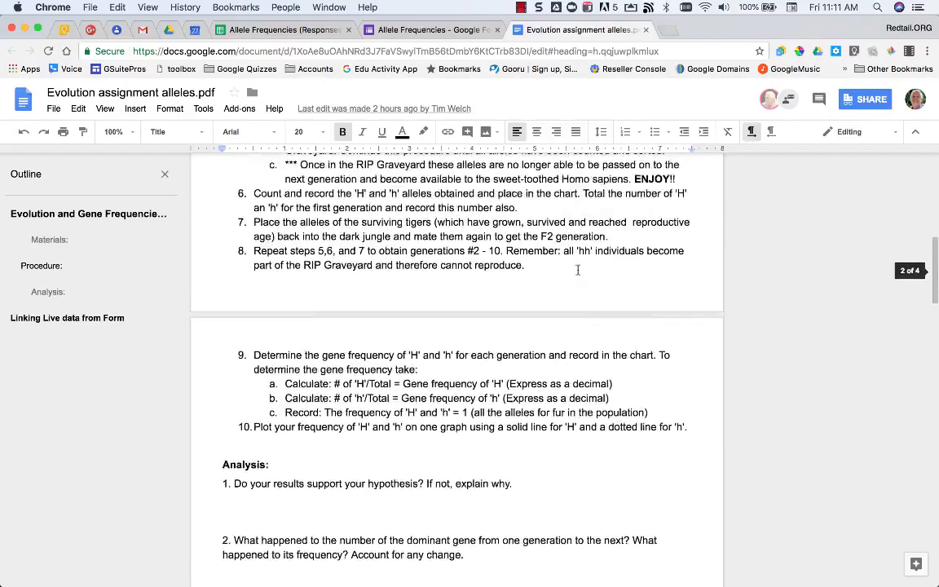
scroll("down", 3)
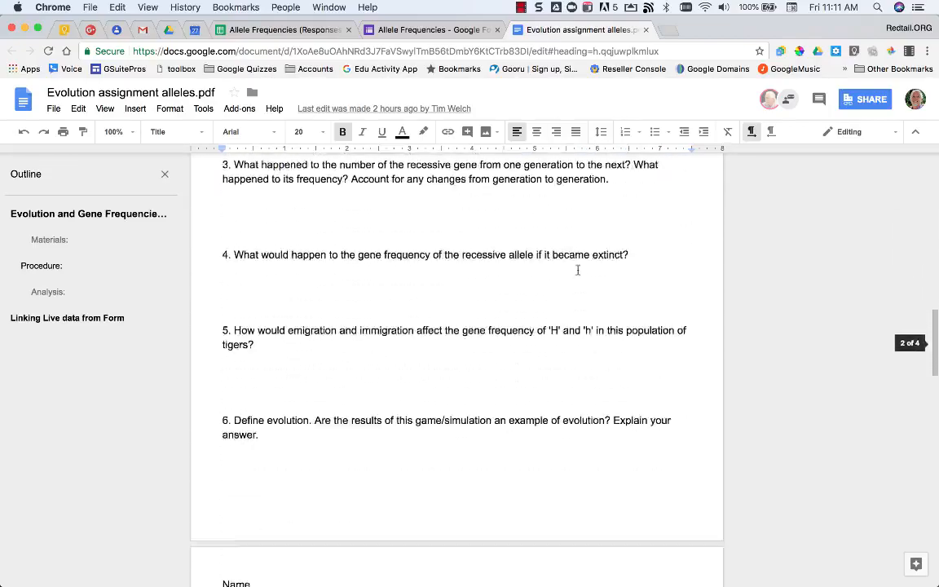
scroll("down", 3)
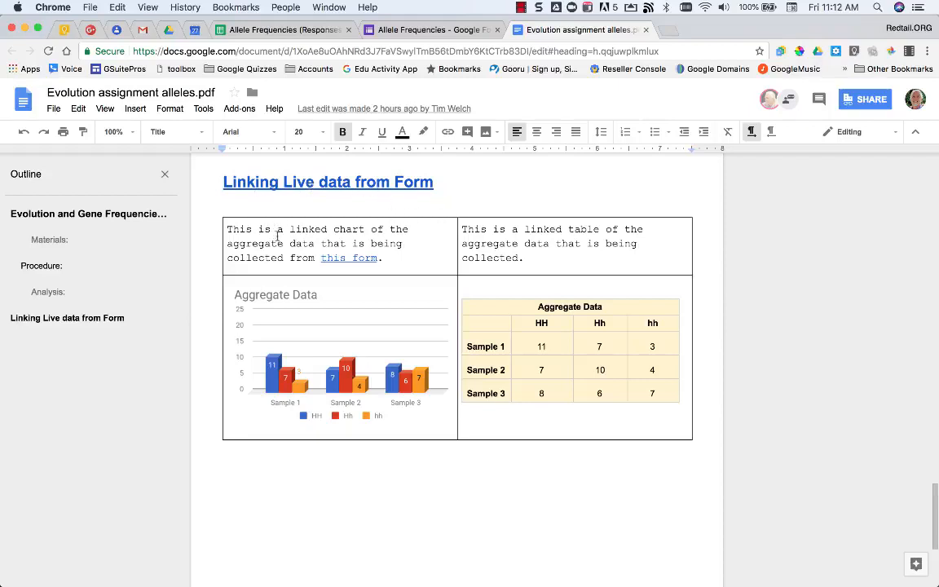
mouse_move(414, 271)
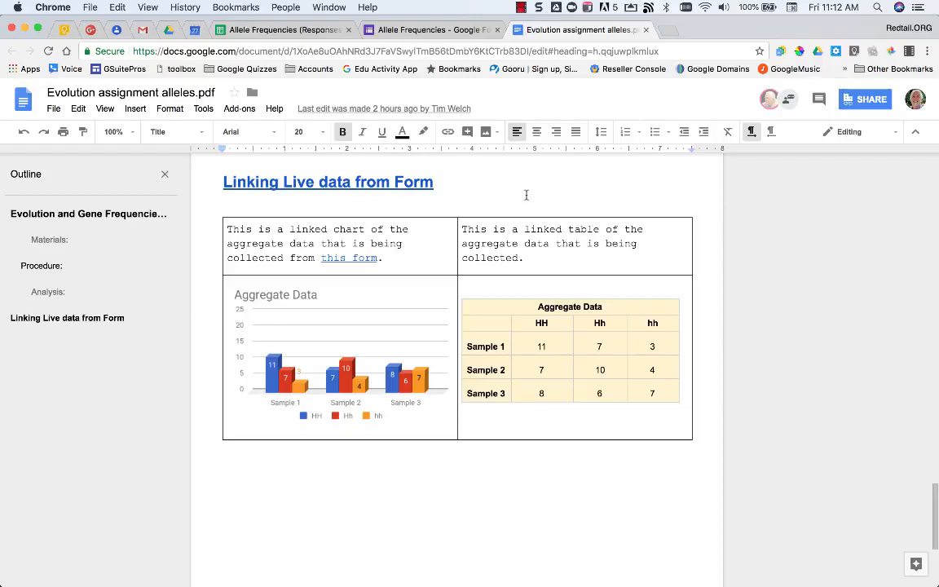
- Submit a test response in the live form's preview, then update the Doc's linked chart to reflect it
left_click(432, 29)
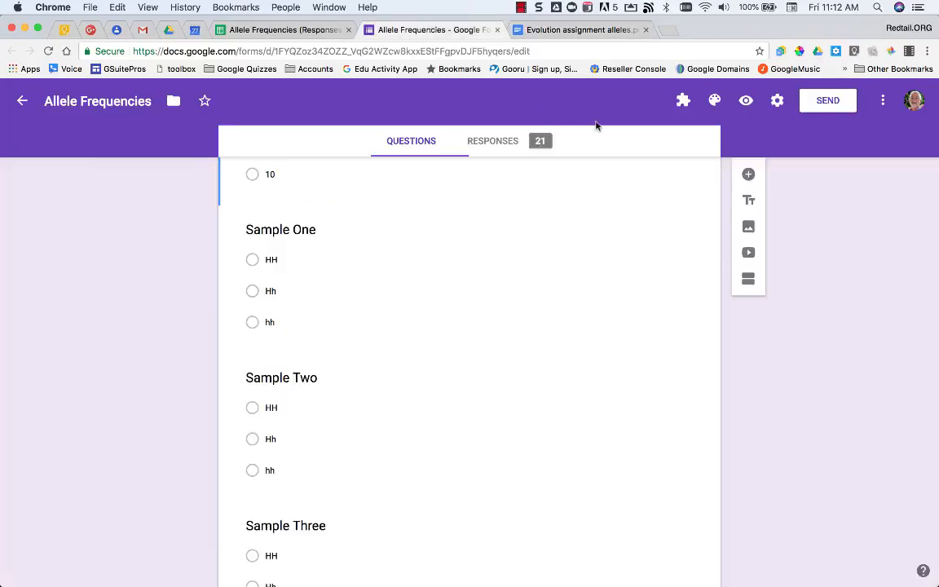
left_click(745, 101)
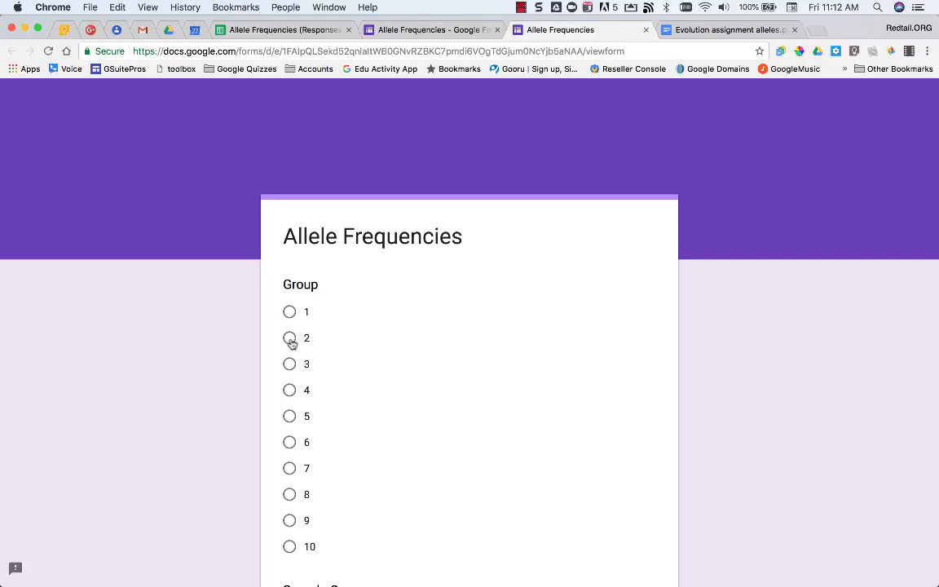
scroll("down", 3)
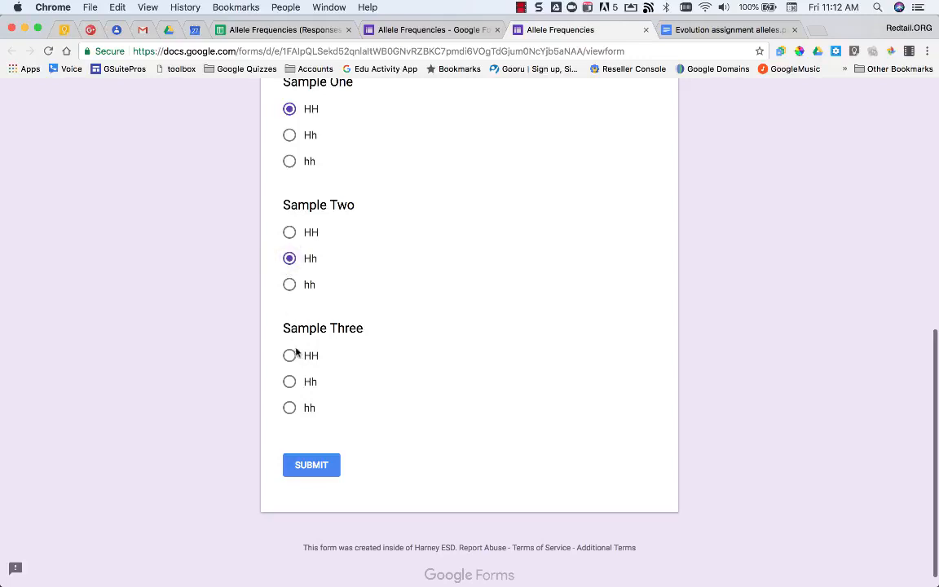
left_click(290, 382)
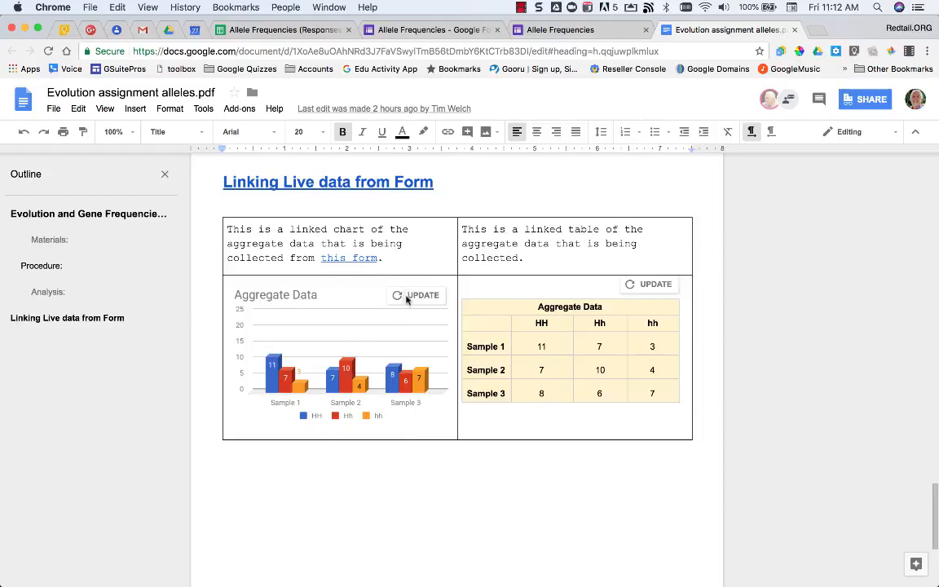
mouse_move(433, 303)
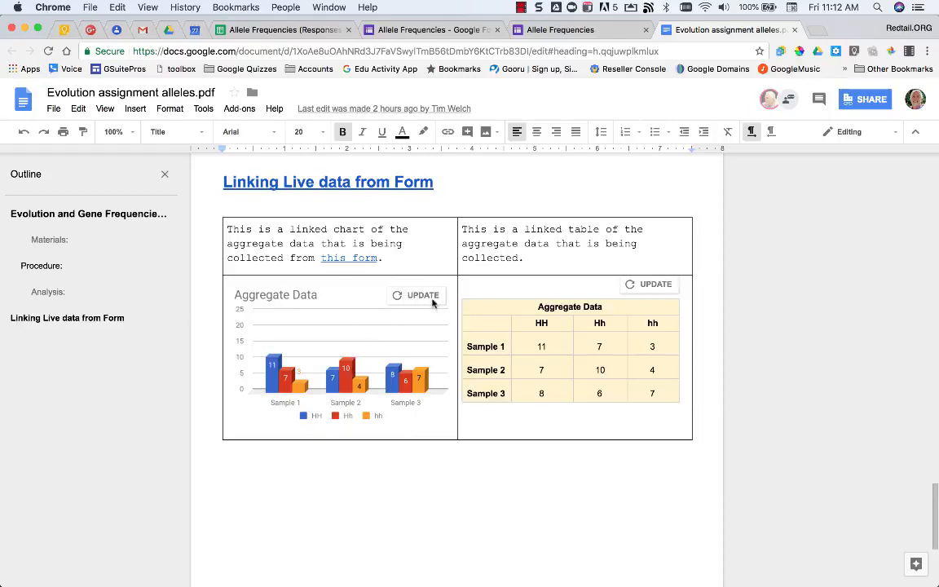
left_click(414, 295)
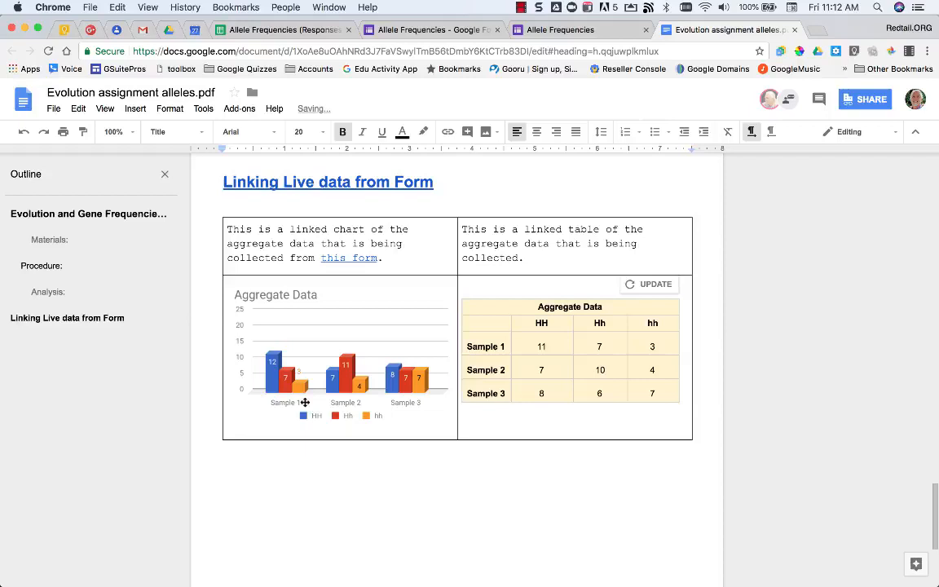
mouse_move(334, 416)
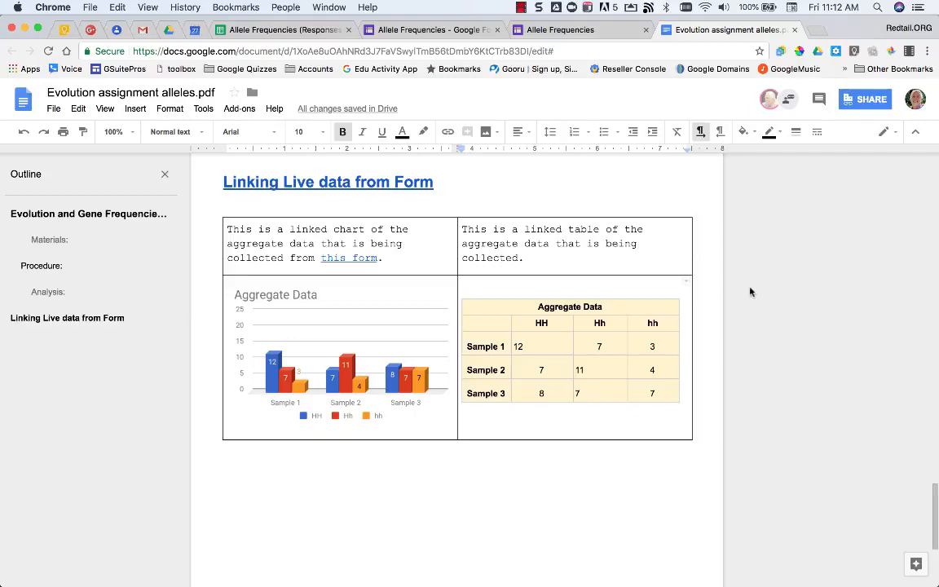
- Scroll through the Doc's data sheet tables and refreshed linked table showing Sample 1 at 12 HH
scroll("down", 3)
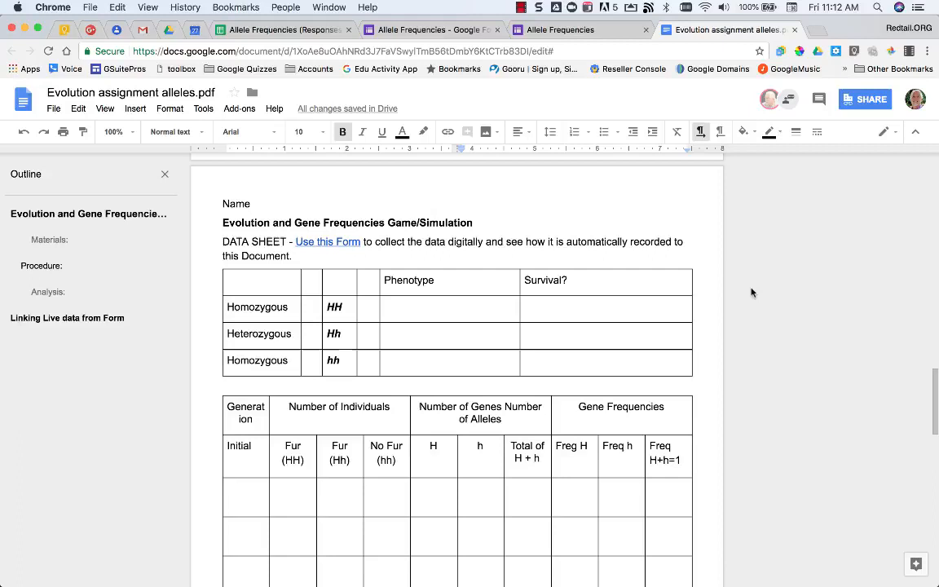
mouse_move(594, 212)
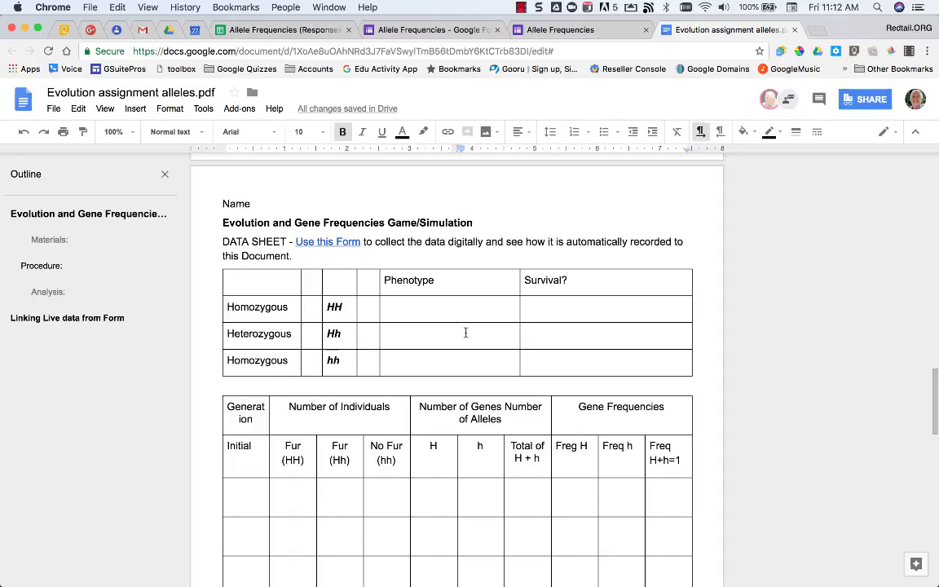
scroll("down", 3)
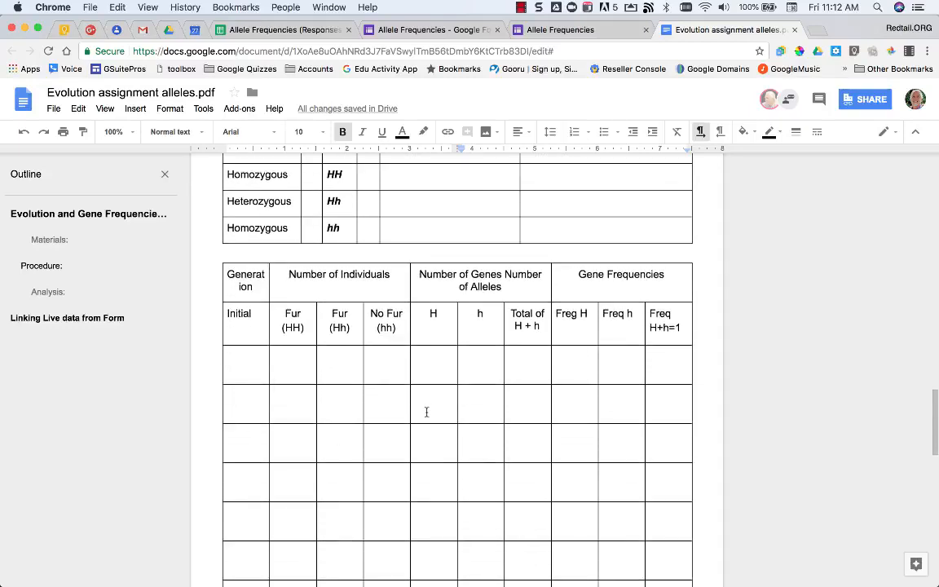
scroll("down", 3)
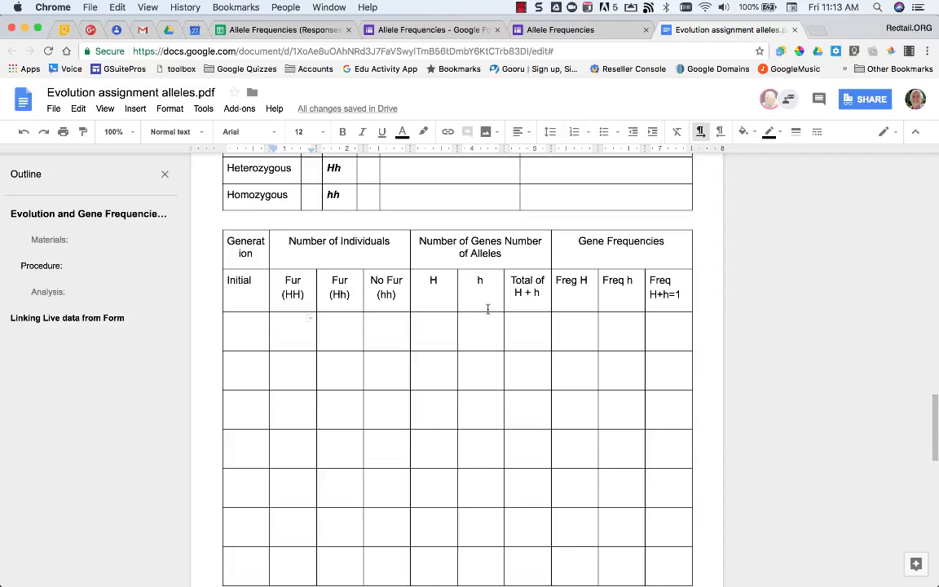
scroll("down", 3)
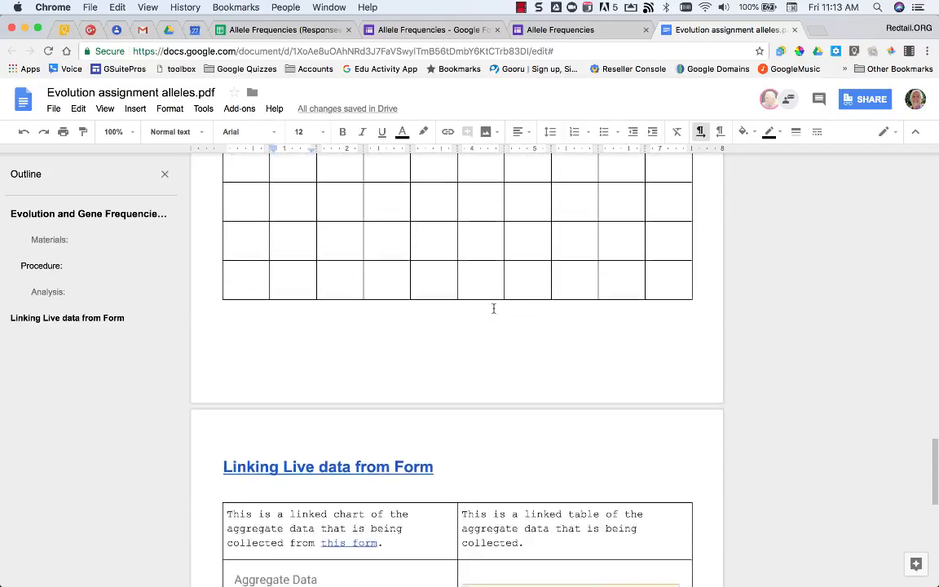
scroll("down", 3)
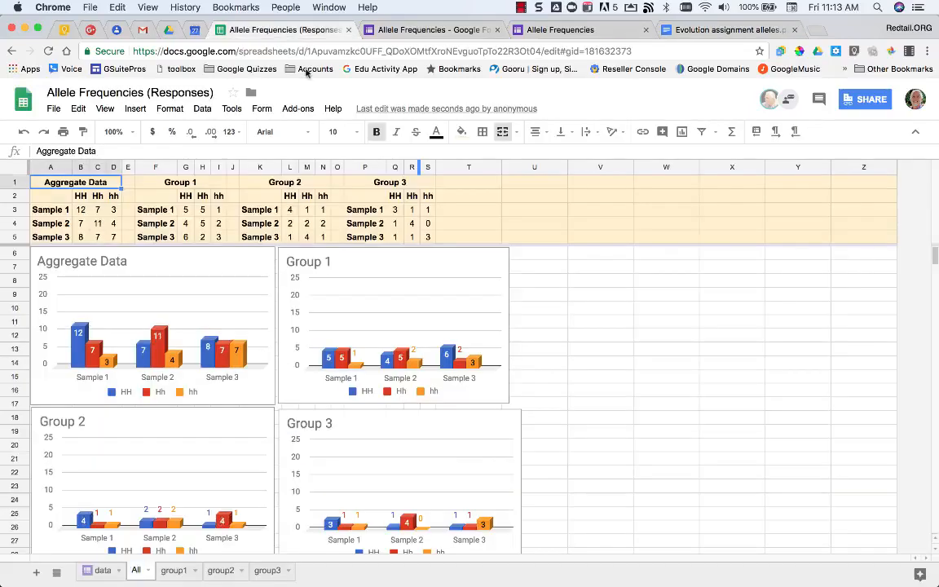
- Check the new 4/27 submission row in the raw data sheet, then return to the All aggregate sheet
left_click(103, 570)
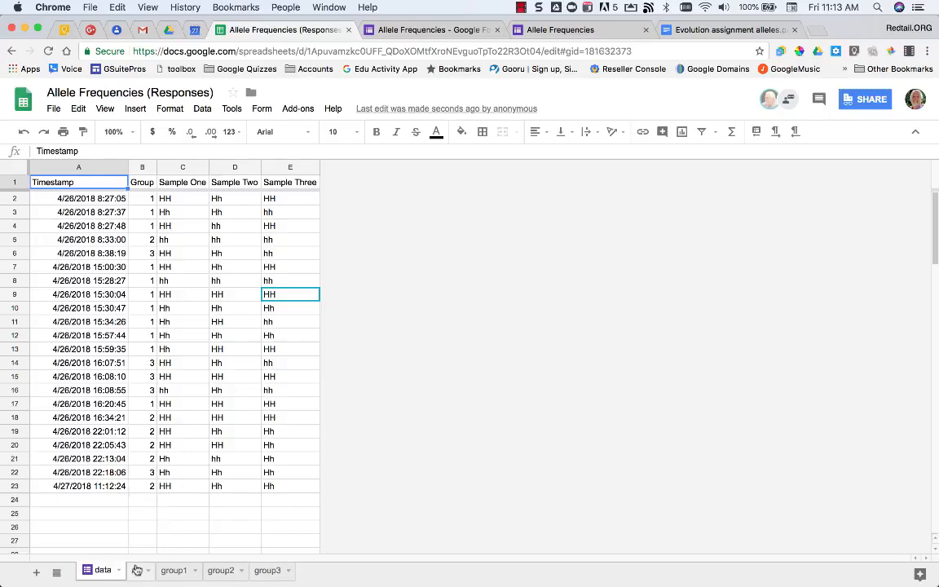
left_click(137, 570)
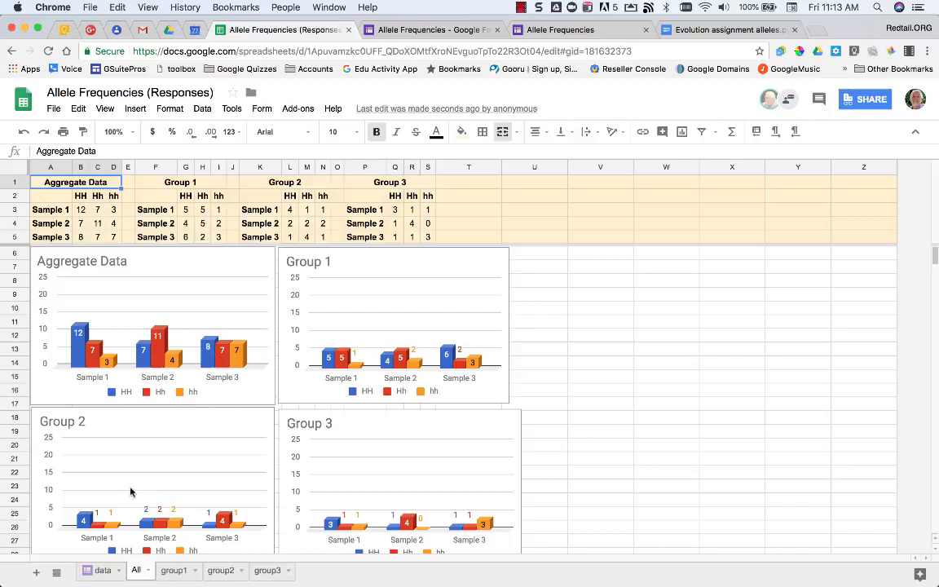
mouse_move(181, 466)
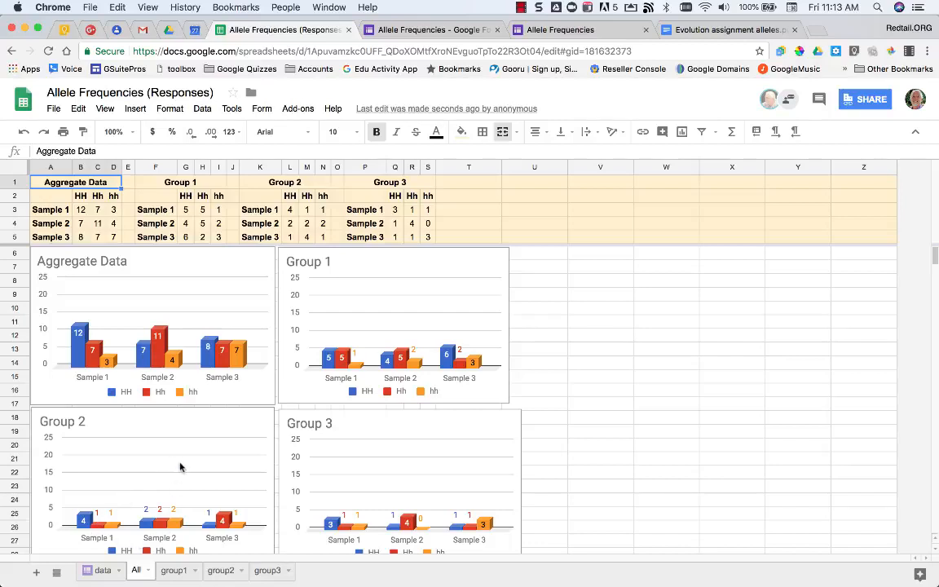
scroll("down", 3)
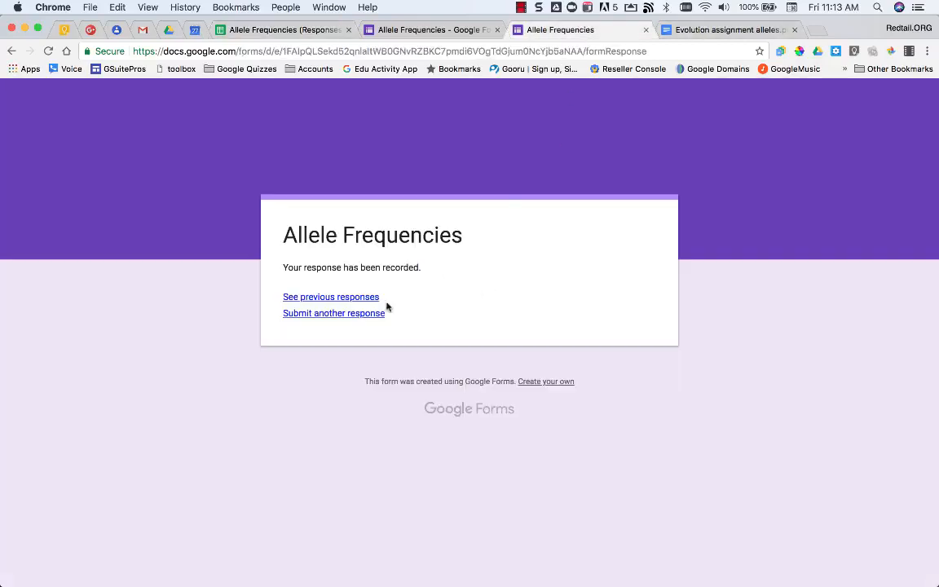
- Submit a form response of HH, hh, hh for the three samples and return to the assignment document
left_click(333, 313)
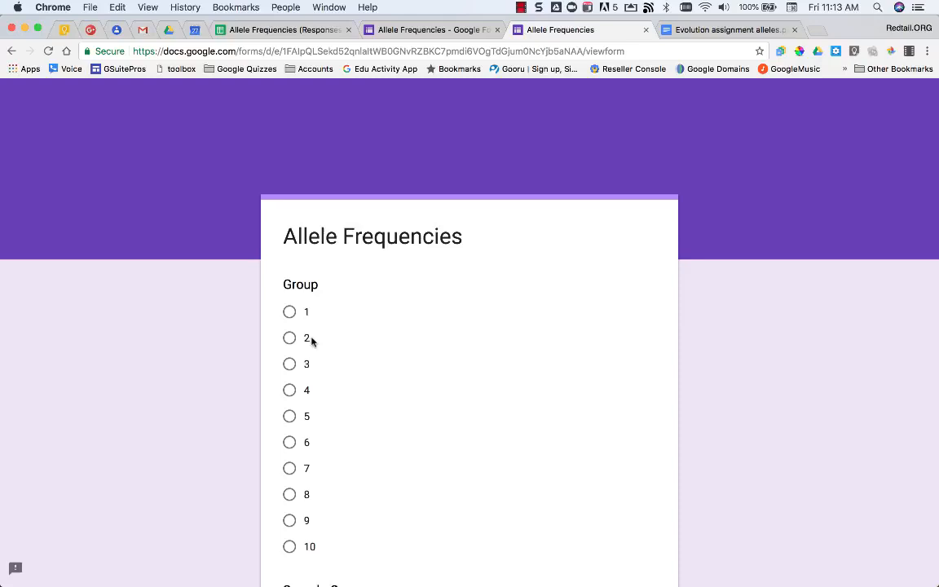
scroll("down", 3)
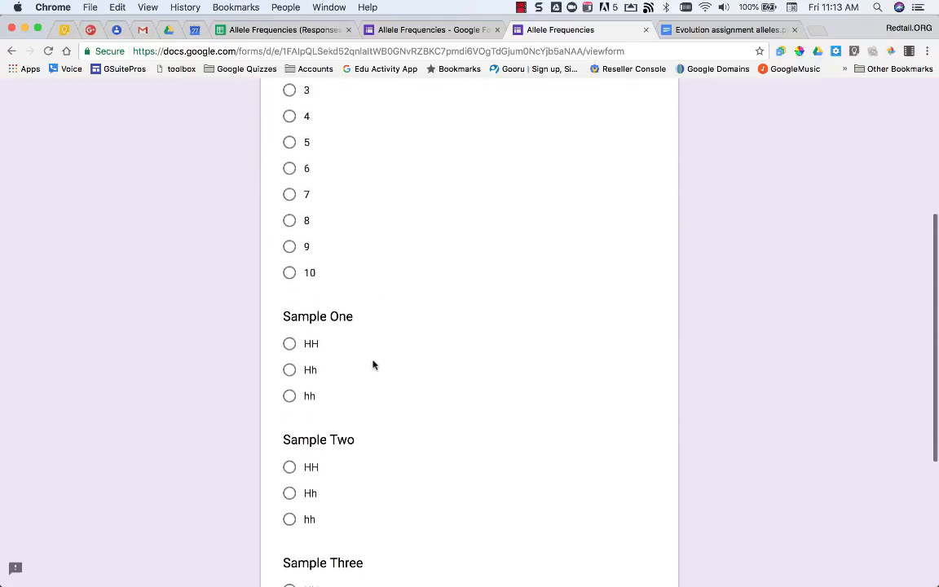
left_click(290, 342)
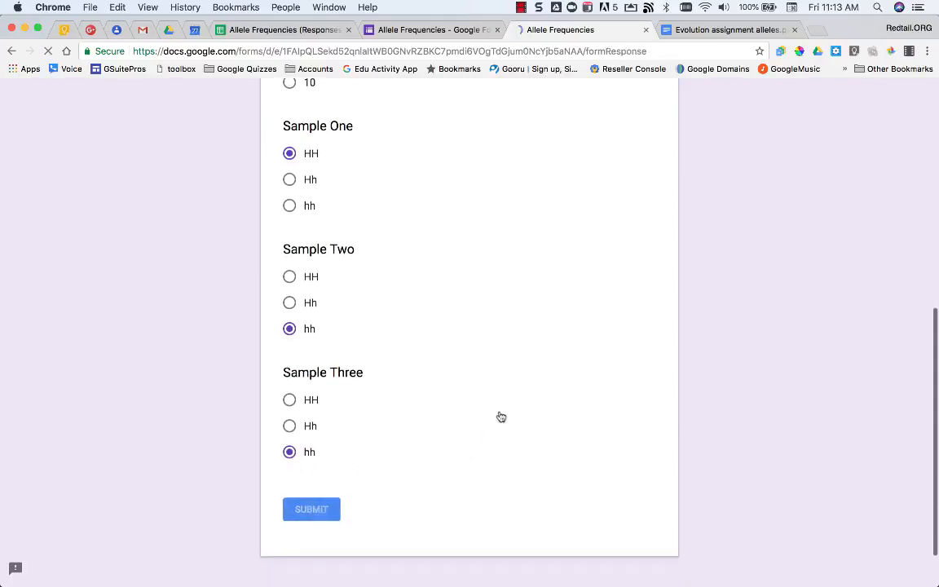
left_click(312, 508)
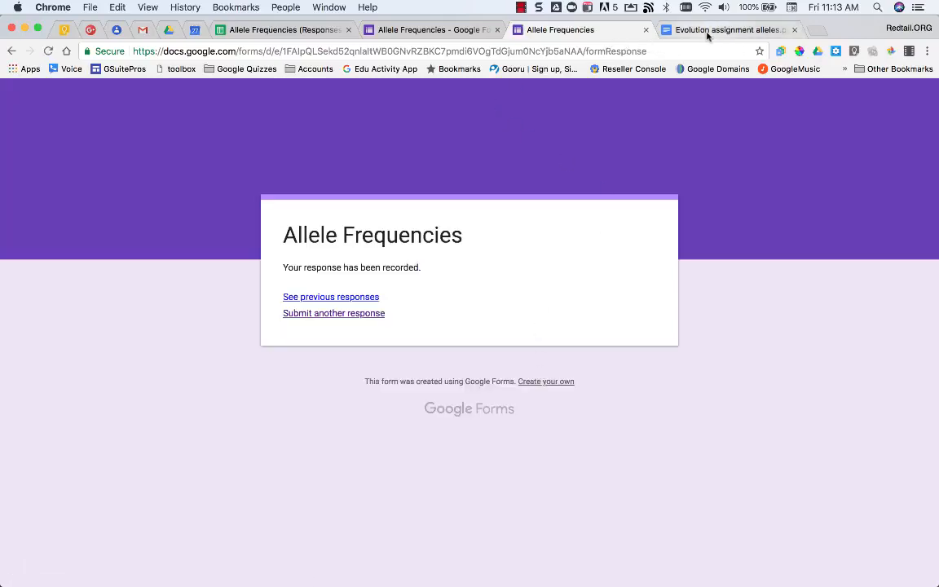
left_click(727, 30)
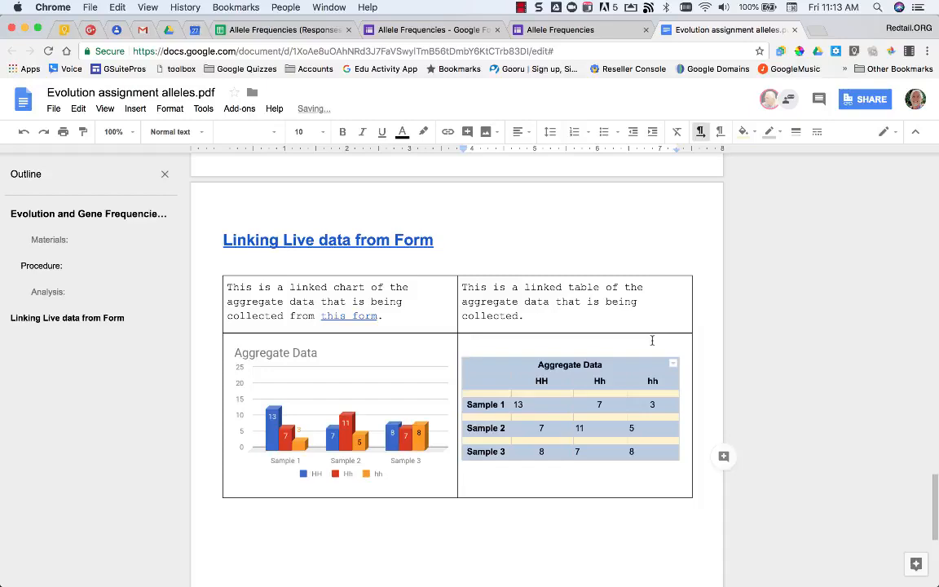
- Check the responses spreadsheet, then return to the Drive Carrie folder with the assignment files
left_click(280, 29)
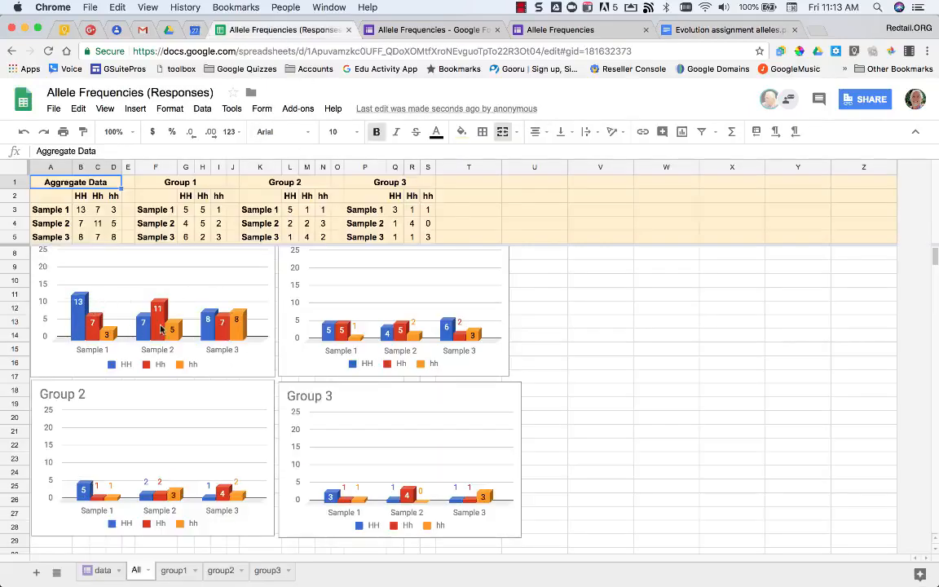
mouse_move(94, 457)
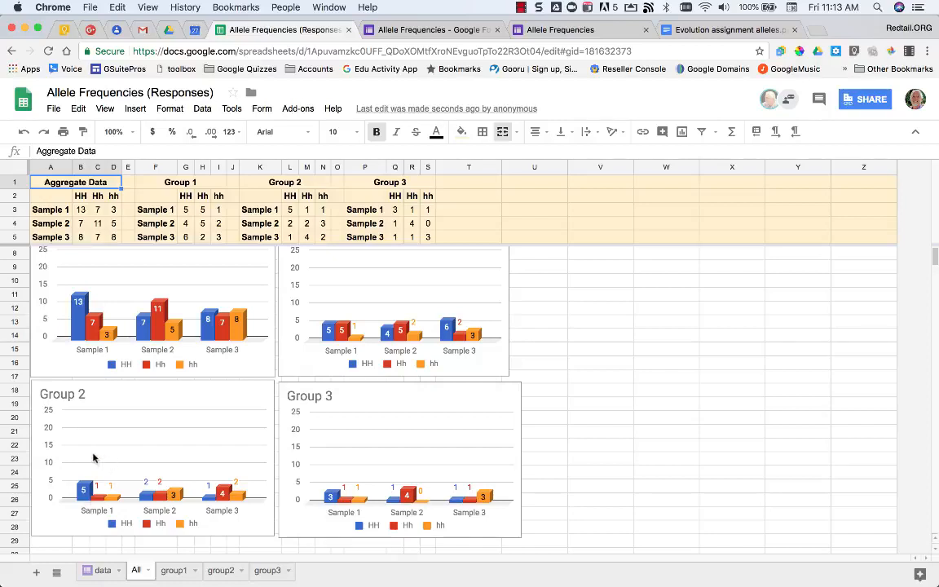
mouse_move(132, 502)
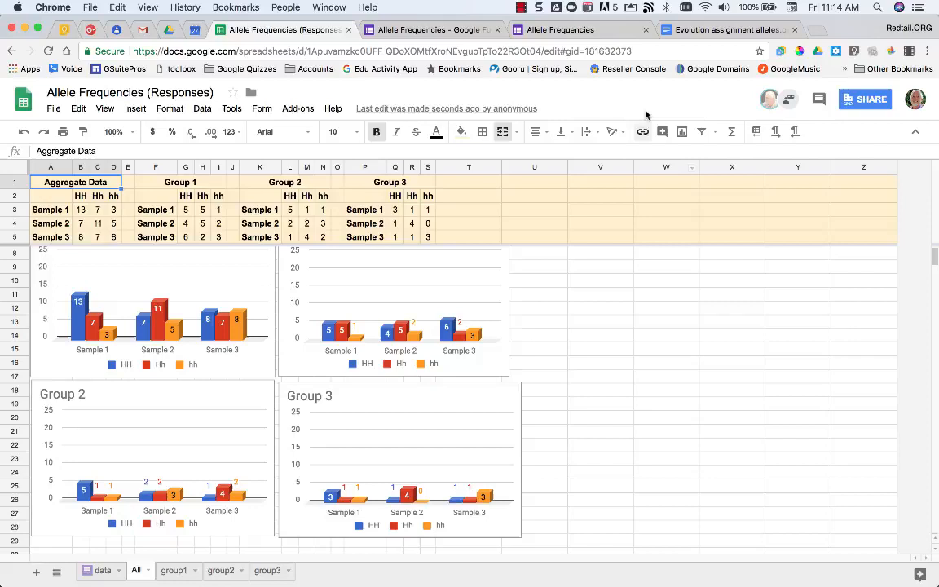
mouse_move(648, 101)
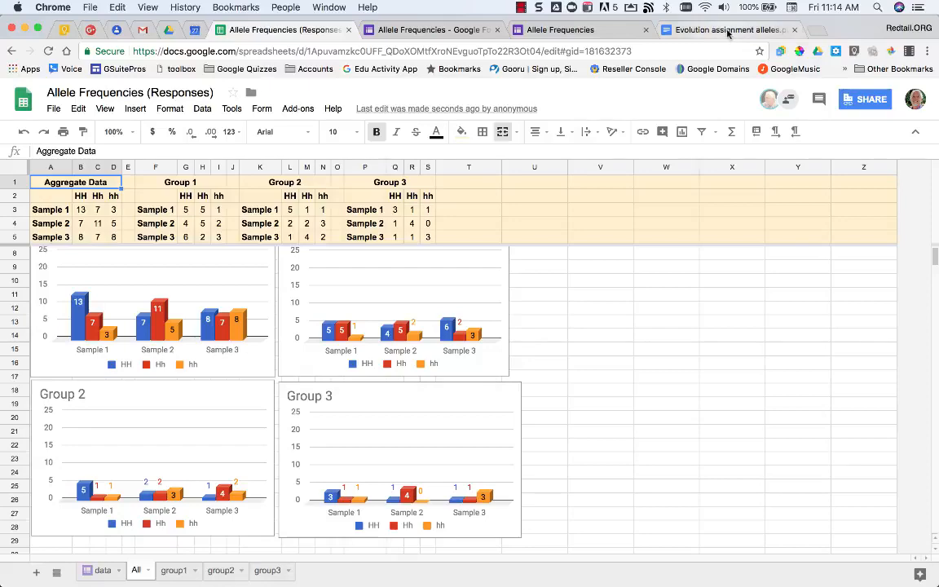
left_click(726, 29)
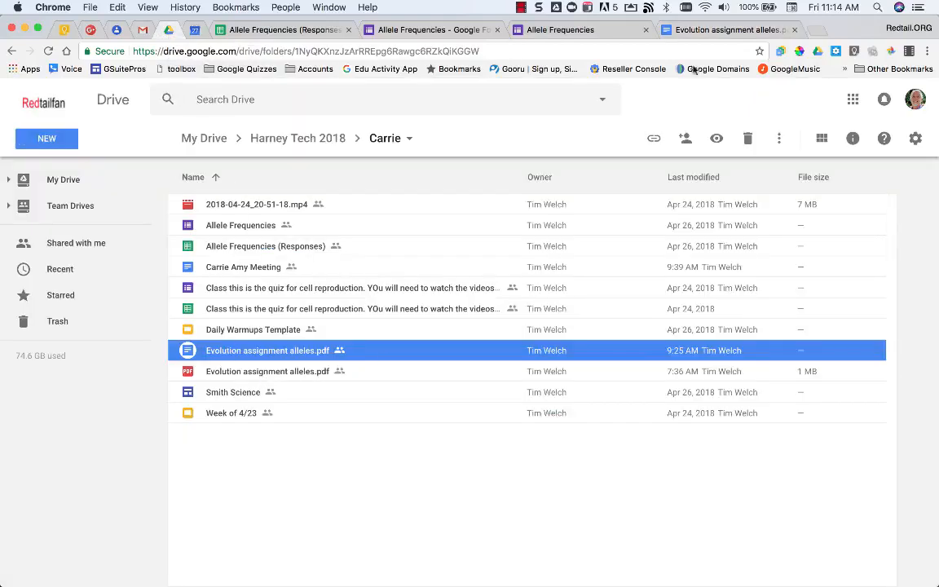
- Open the Evolution assignment alleles file from the Carrie folder
double_click(267, 349)
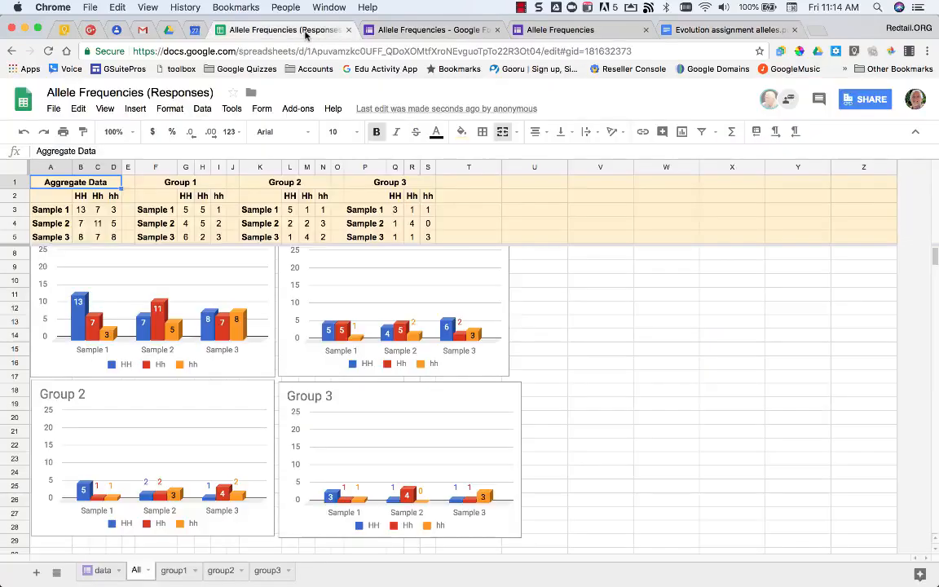
- Check the raw responses sheet, return to the All sheet, then go to the form's confirmation page
left_click(103, 571)
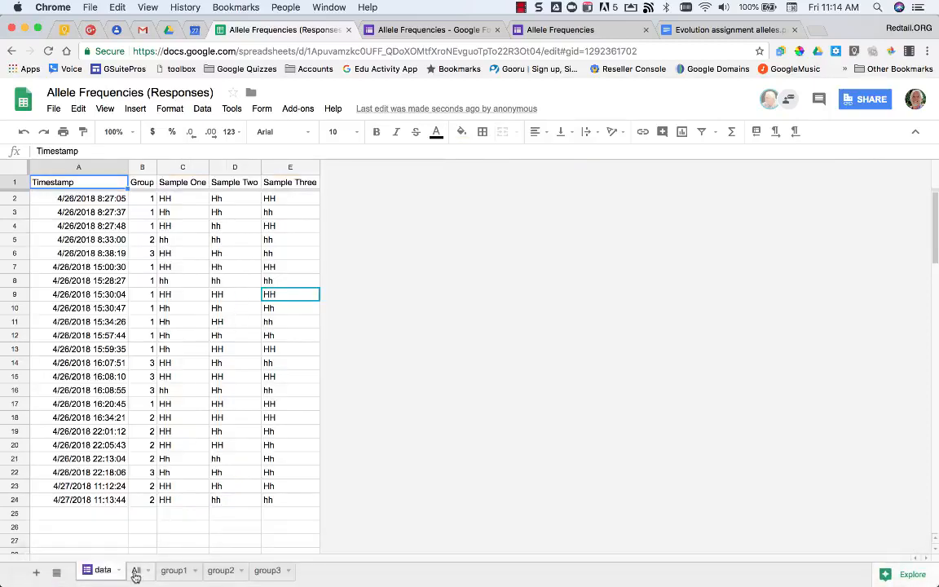
left_click(137, 570)
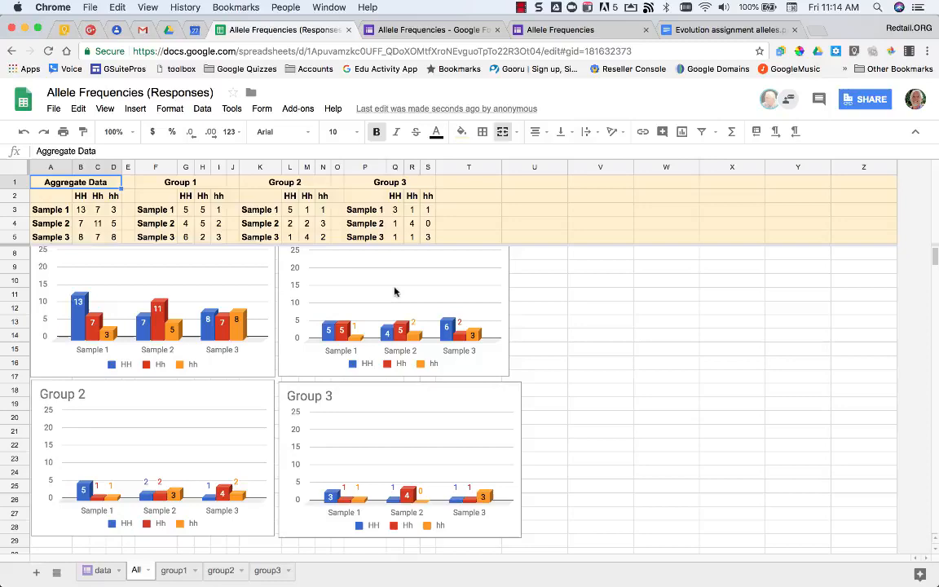
left_click(727, 30)
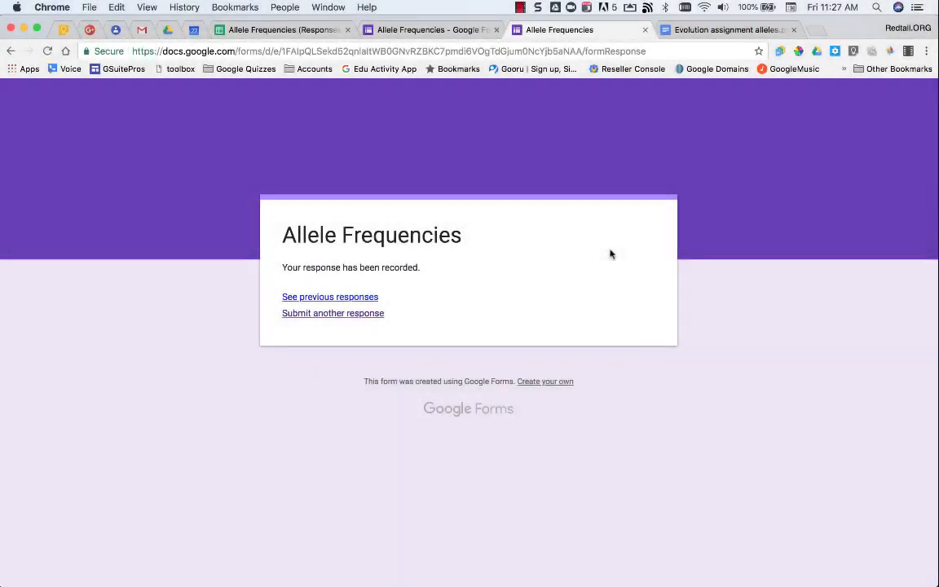
mouse_move(768, 248)
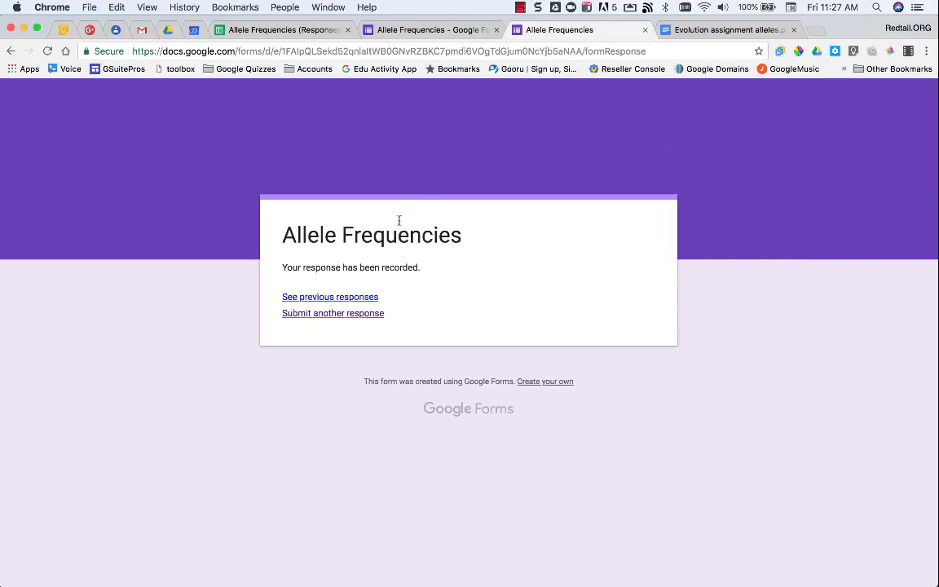
mouse_move(477, 153)
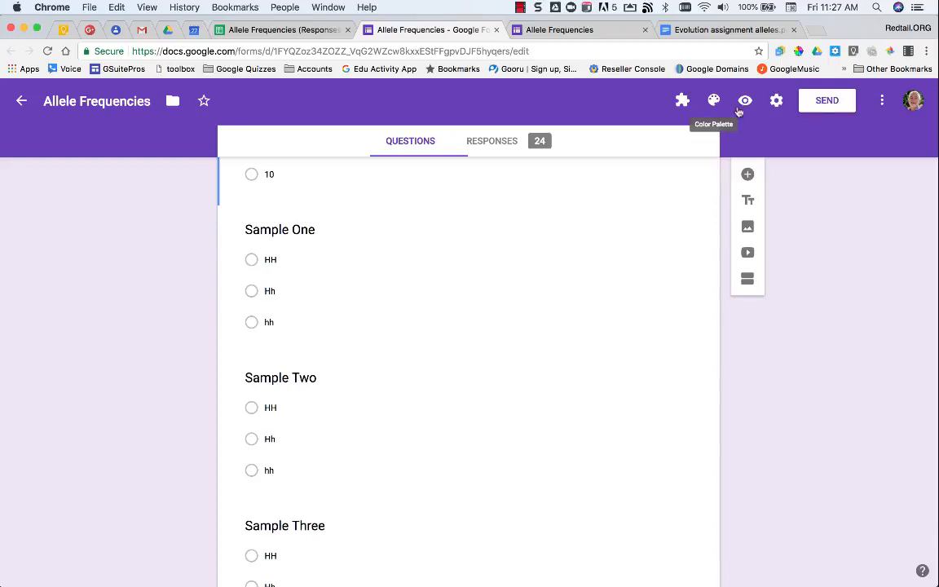
left_click(776, 101)
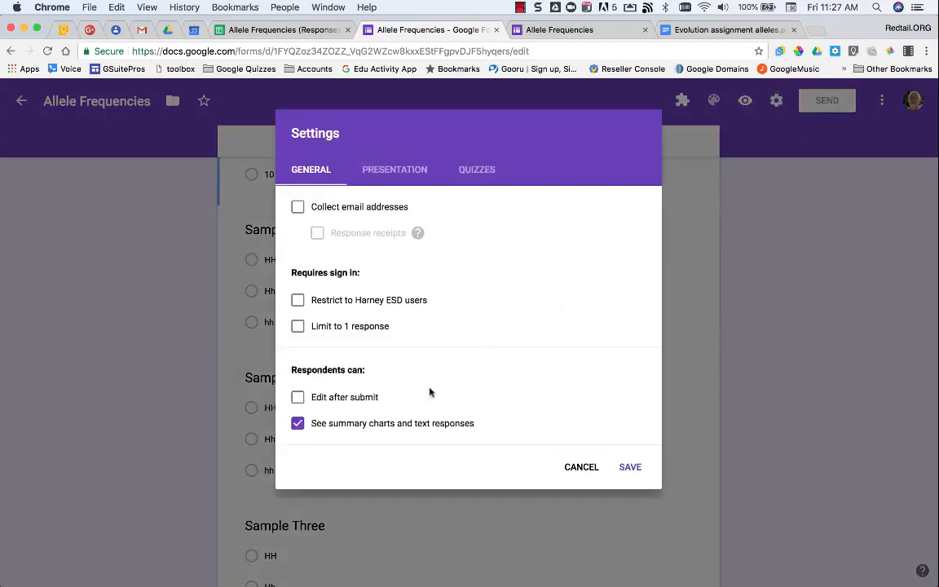
mouse_move(398, 196)
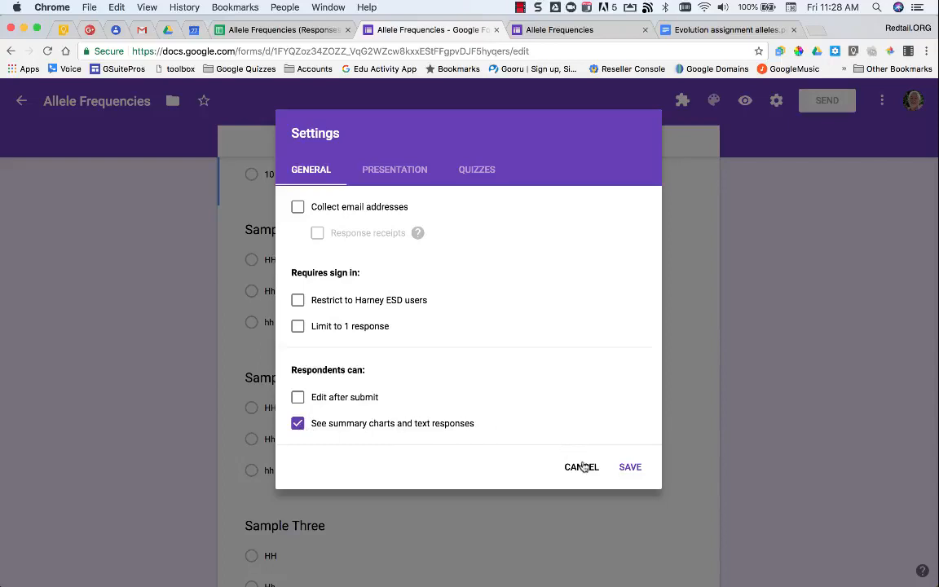
left_click(581, 466)
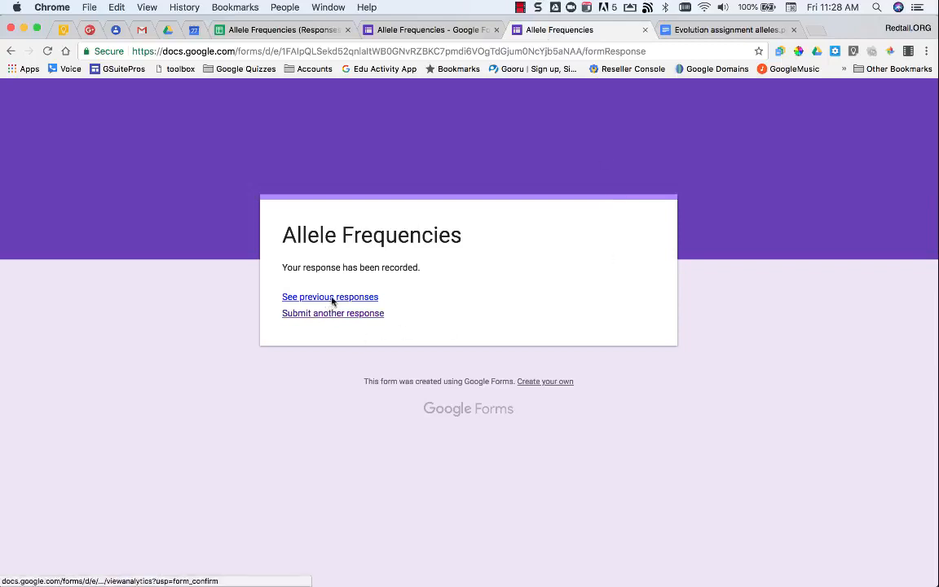
- View previous responses and scroll through the Group and Sample One–Three pie charts for 24 responses
left_click(329, 297)
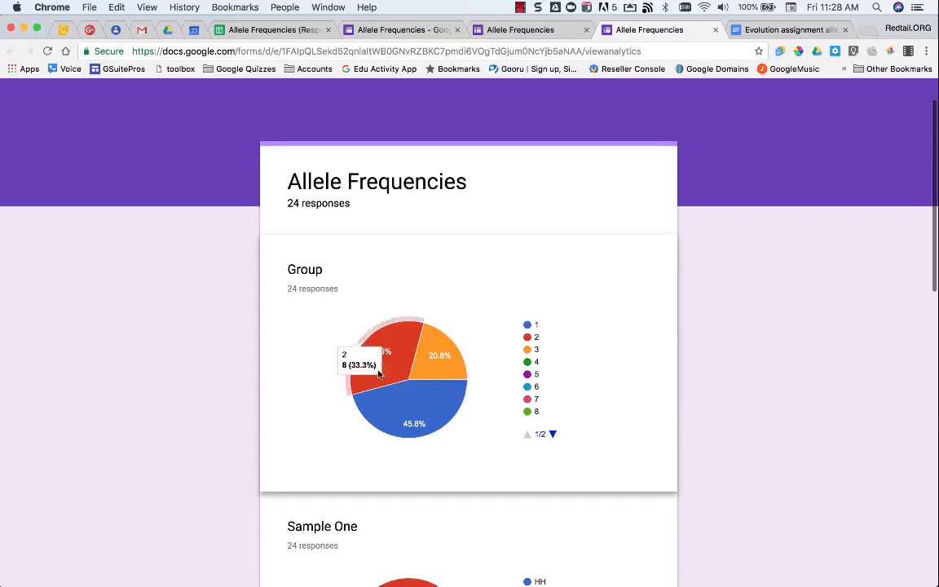
scroll("down", 3)
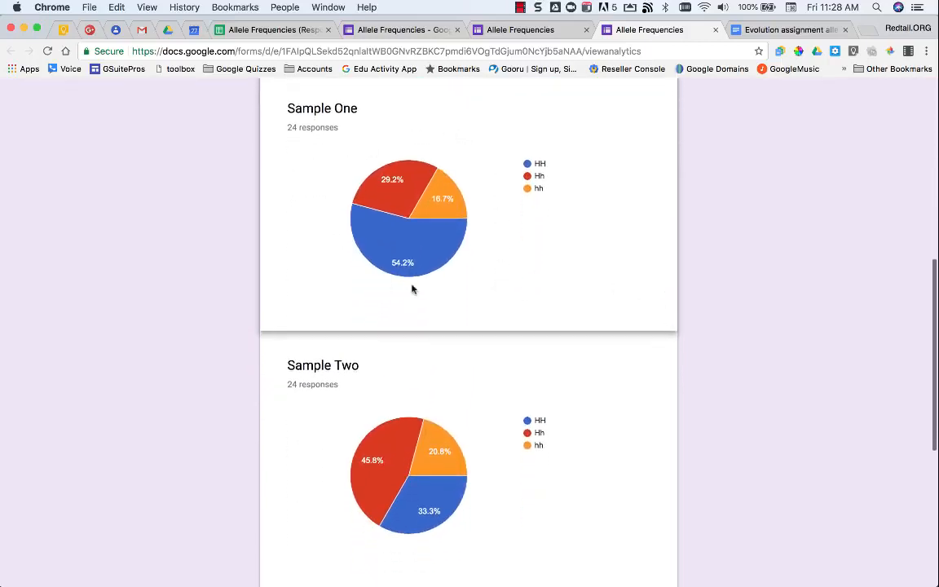
mouse_move(502, 225)
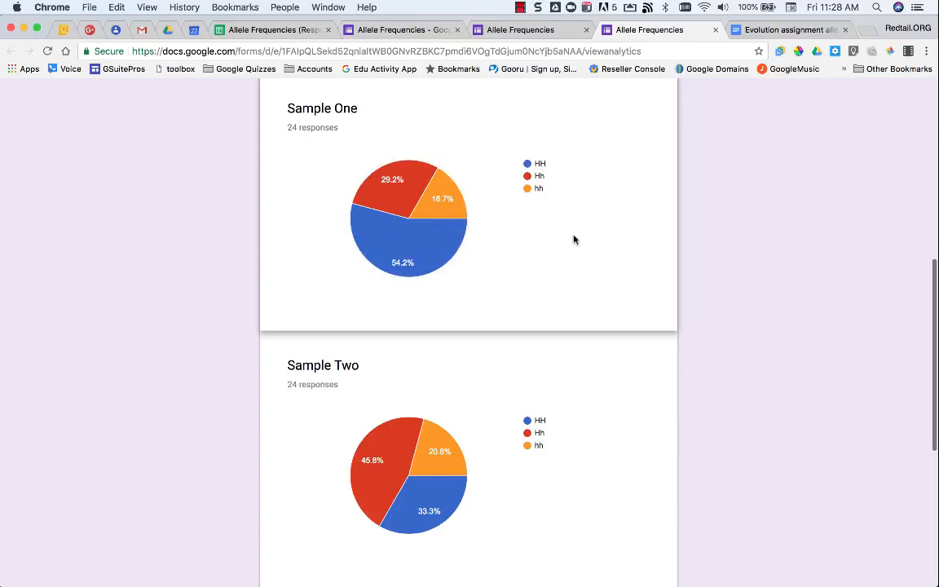
scroll("down", 3)
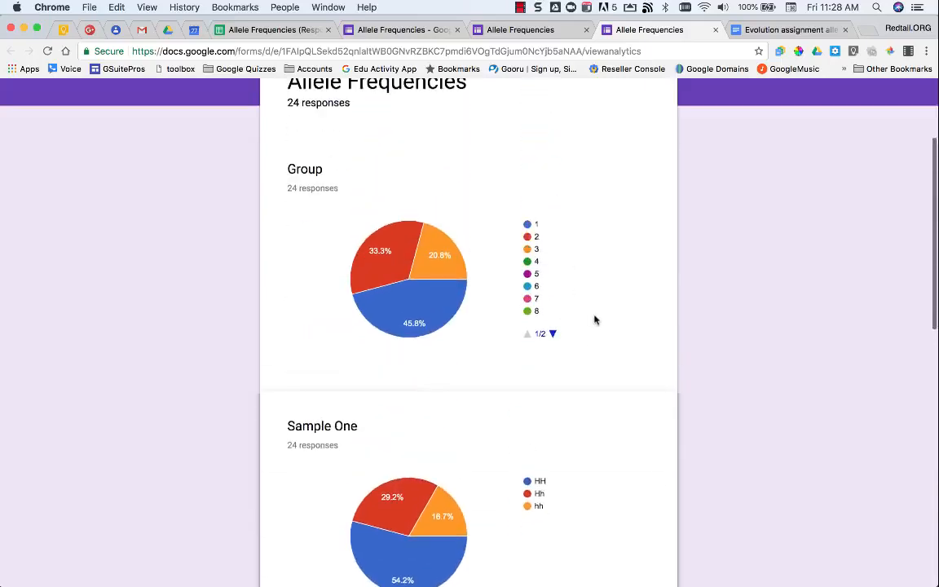
scroll("down", 3)
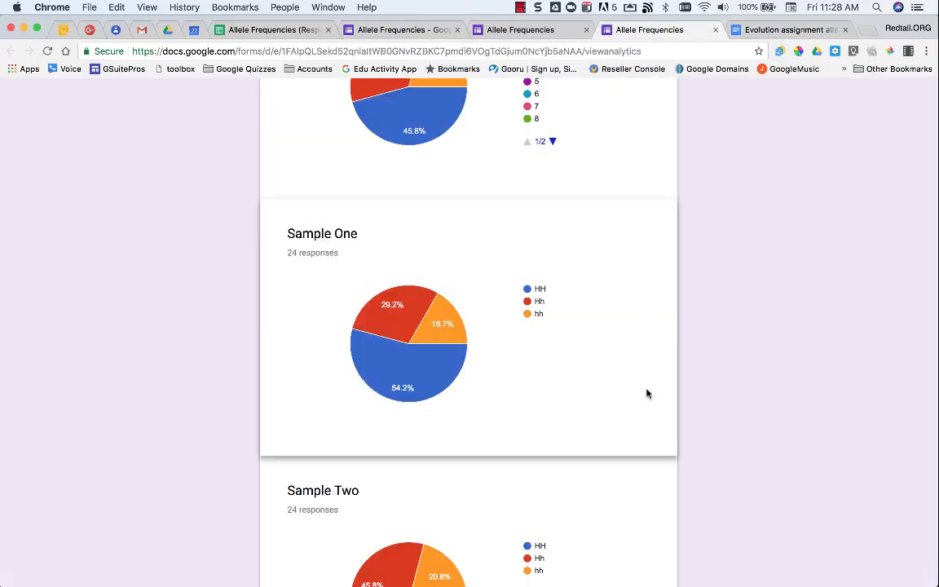
scroll("down", 3)
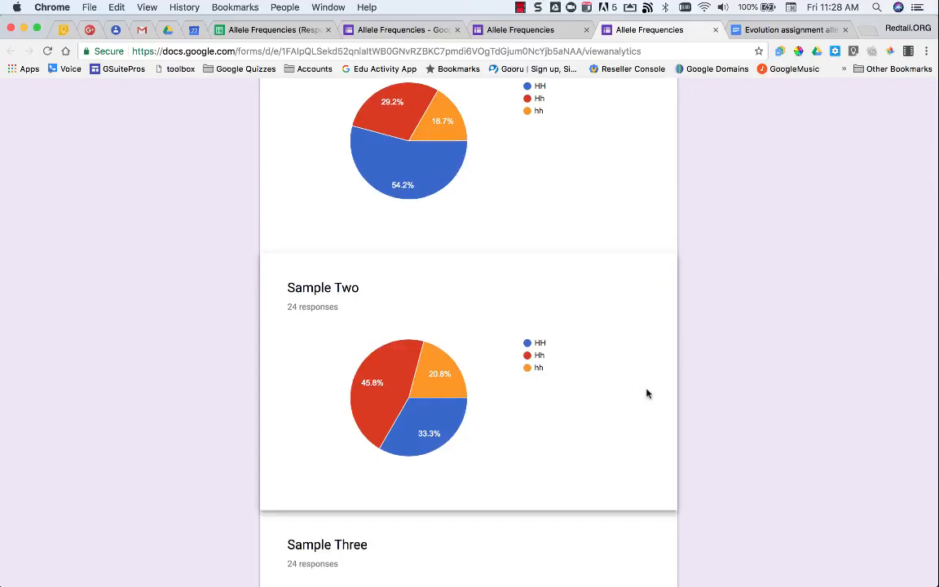
scroll("down", 3)
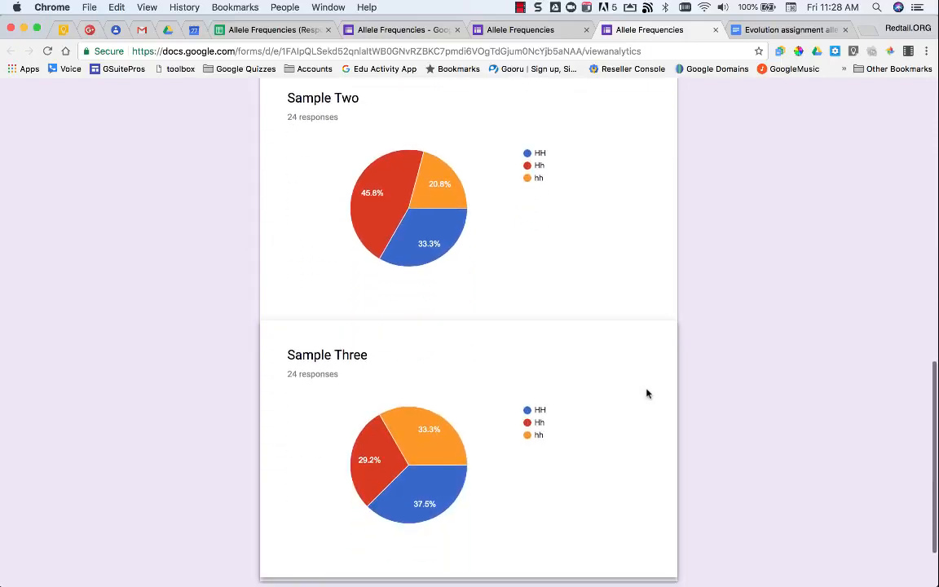